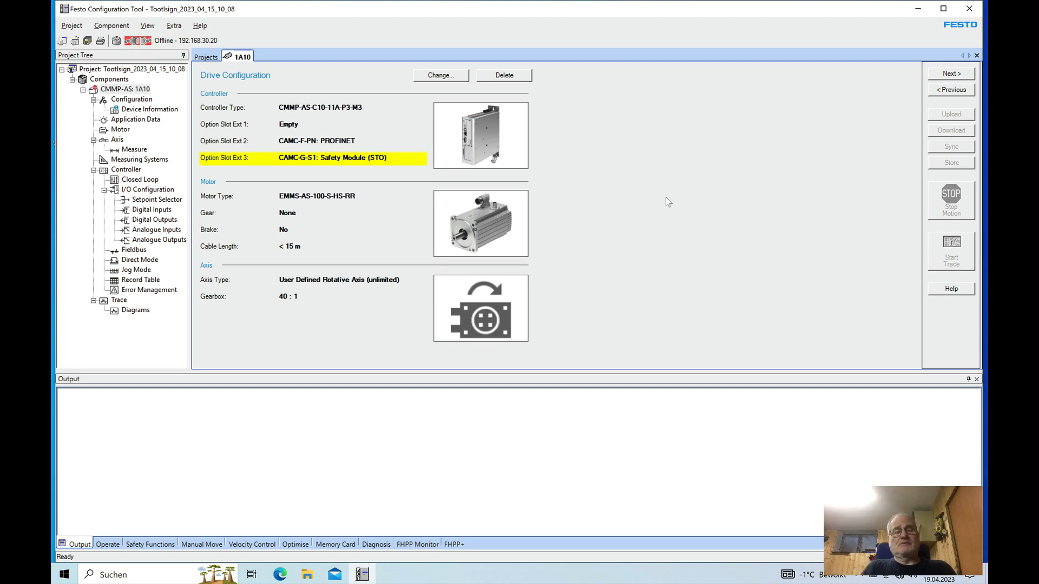
pyautogui.moveTo(643, 184)
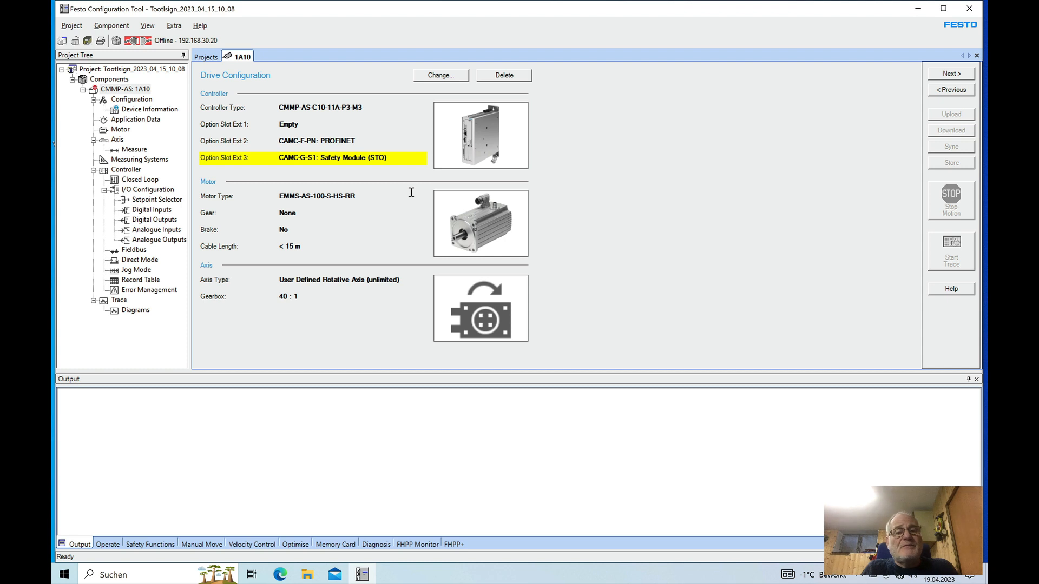
pyautogui.moveTo(600, 191)
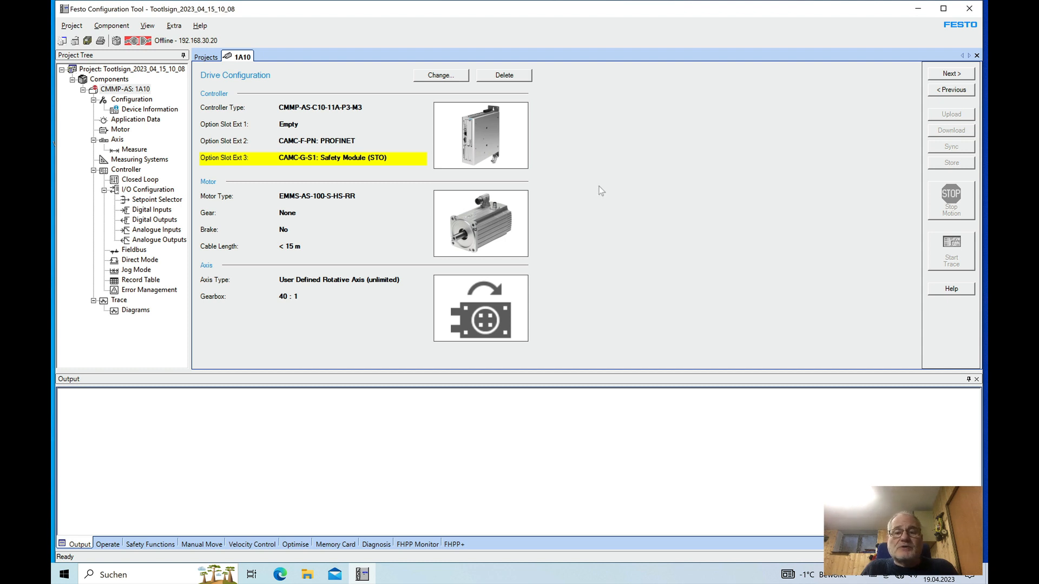
pyautogui.moveTo(543, 152)
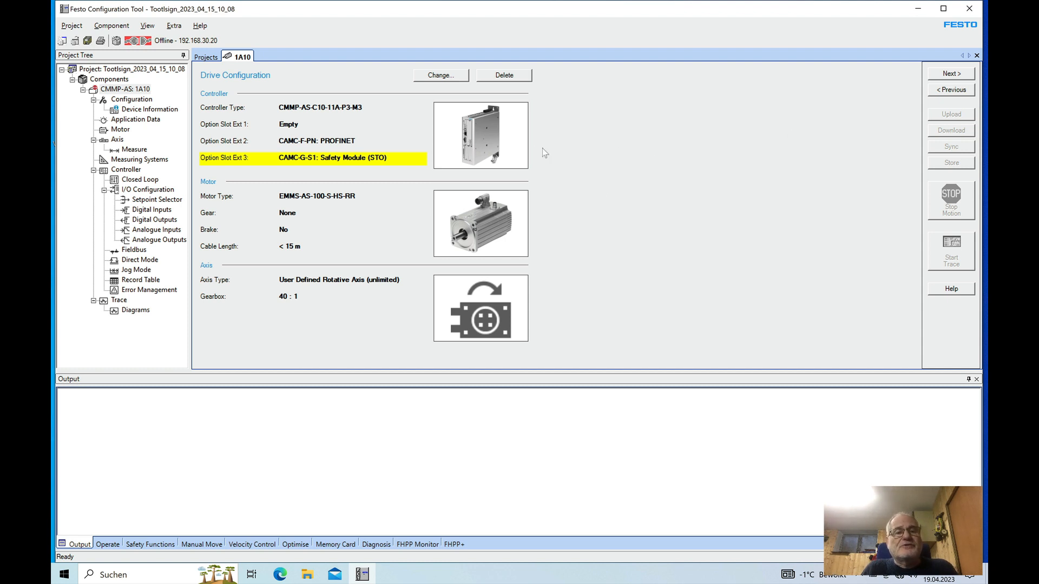
pyautogui.moveTo(486, 144)
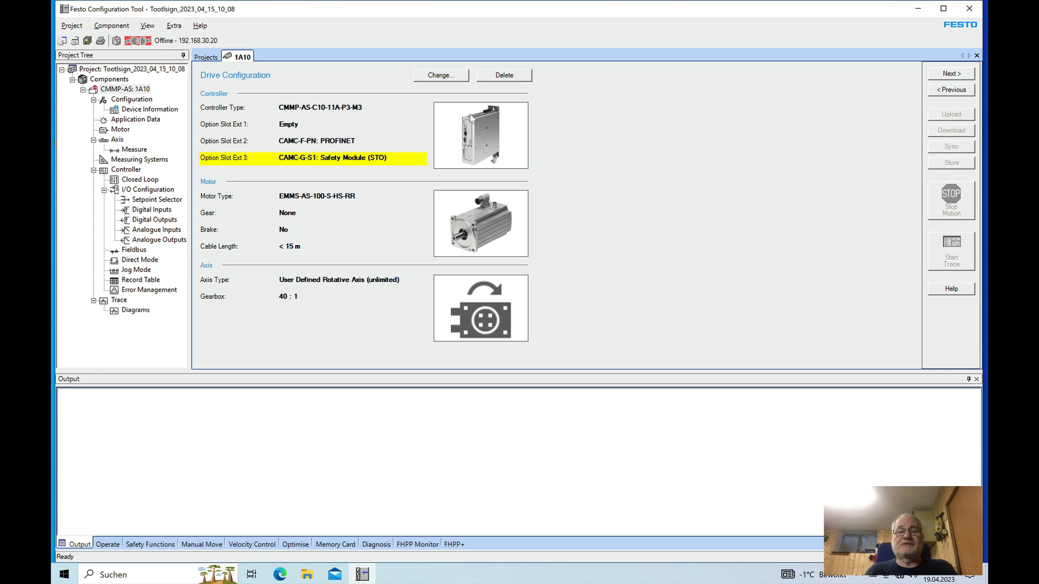
pyautogui.moveTo(713, 315)
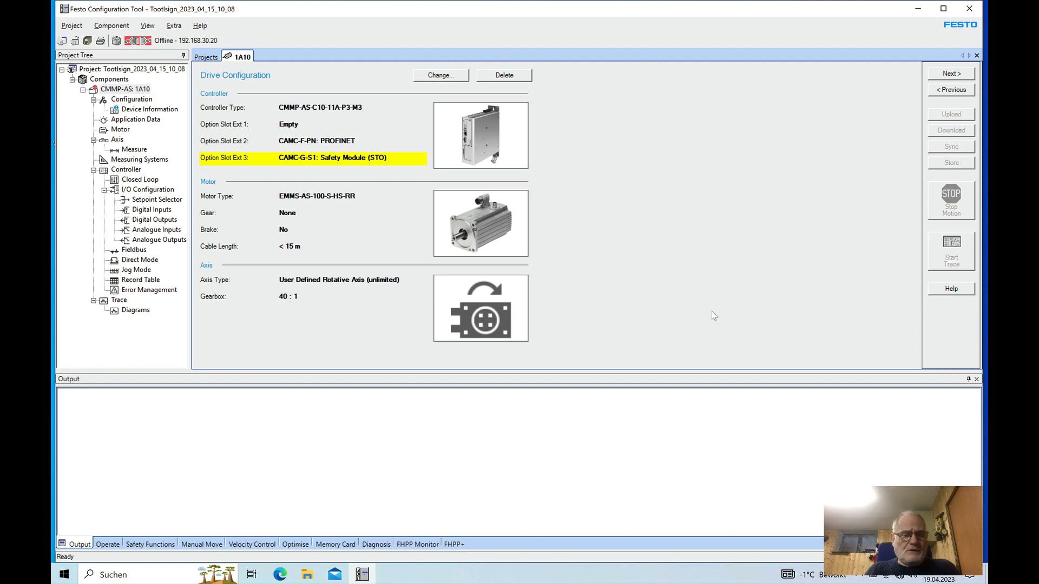
pyautogui.moveTo(519, 204)
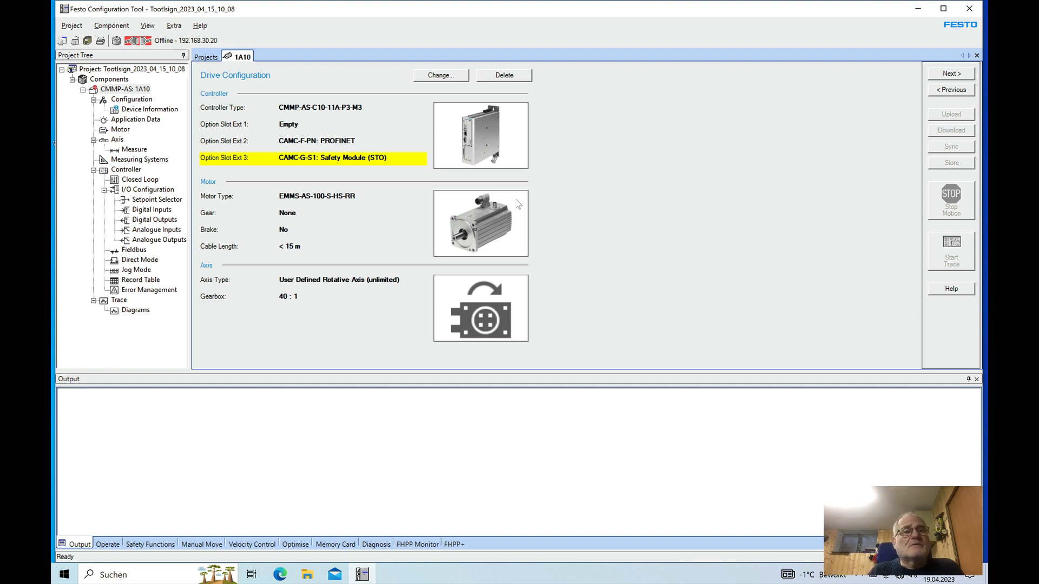
pyautogui.moveTo(668, 197)
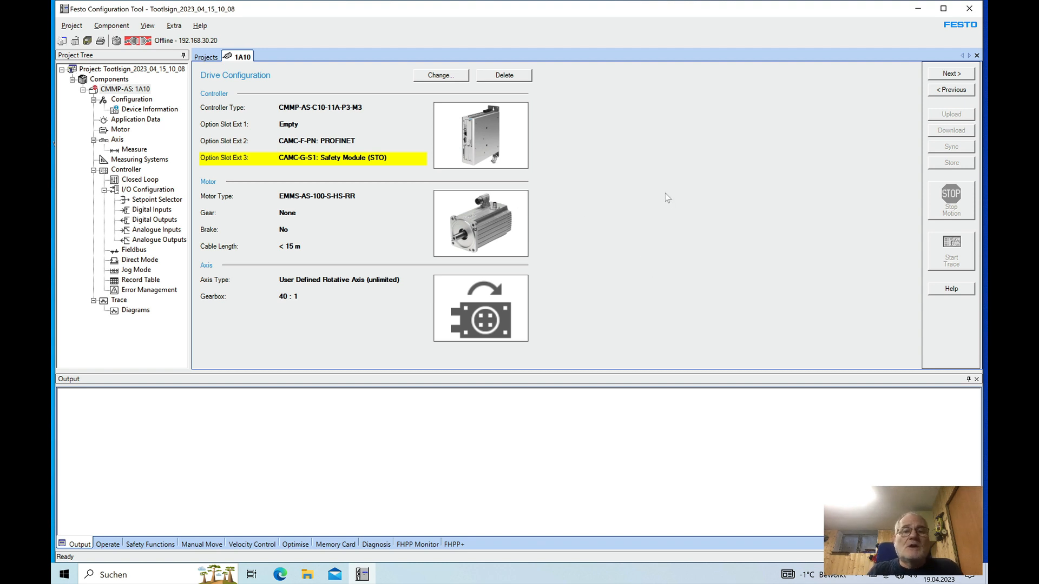
pyautogui.moveTo(432, 143)
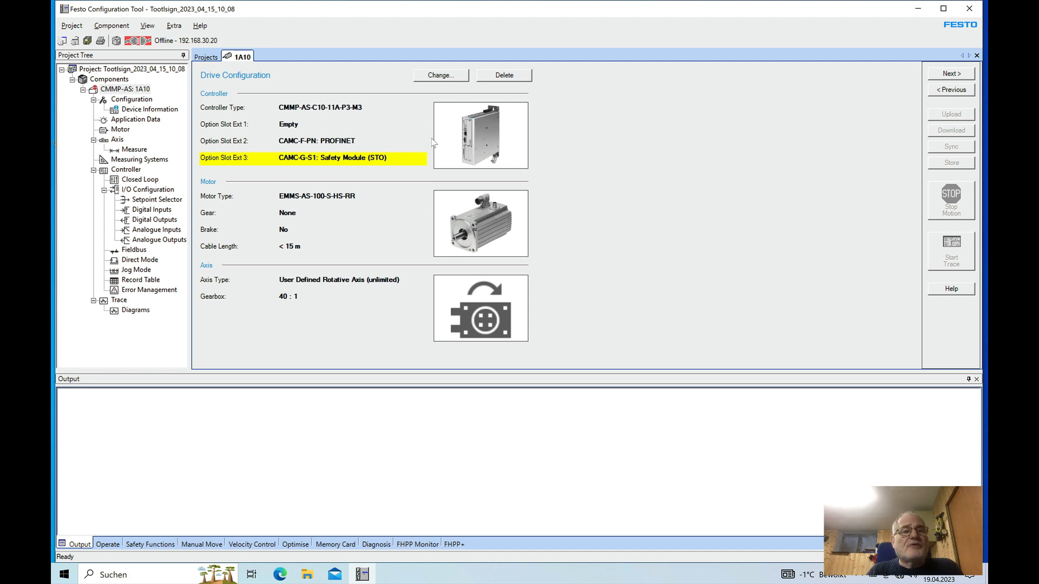
pyautogui.moveTo(599, 191)
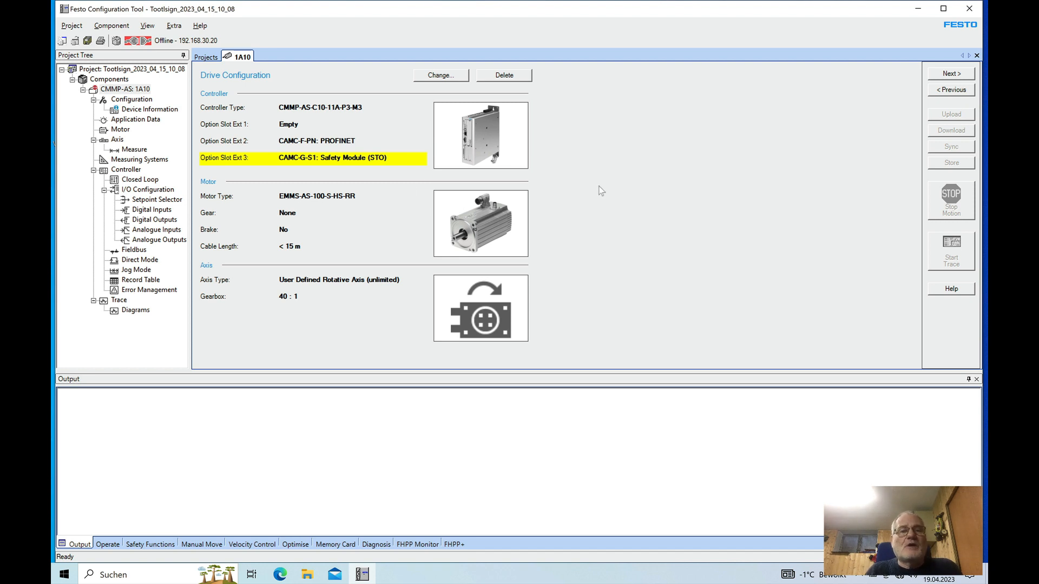
pyautogui.moveTo(674, 138)
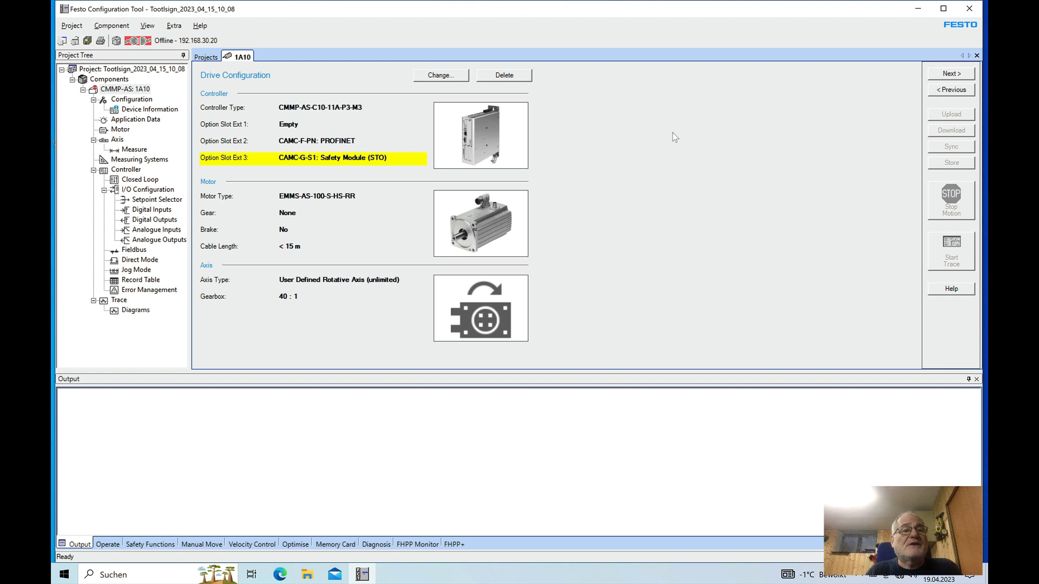
pyautogui.moveTo(436, 250)
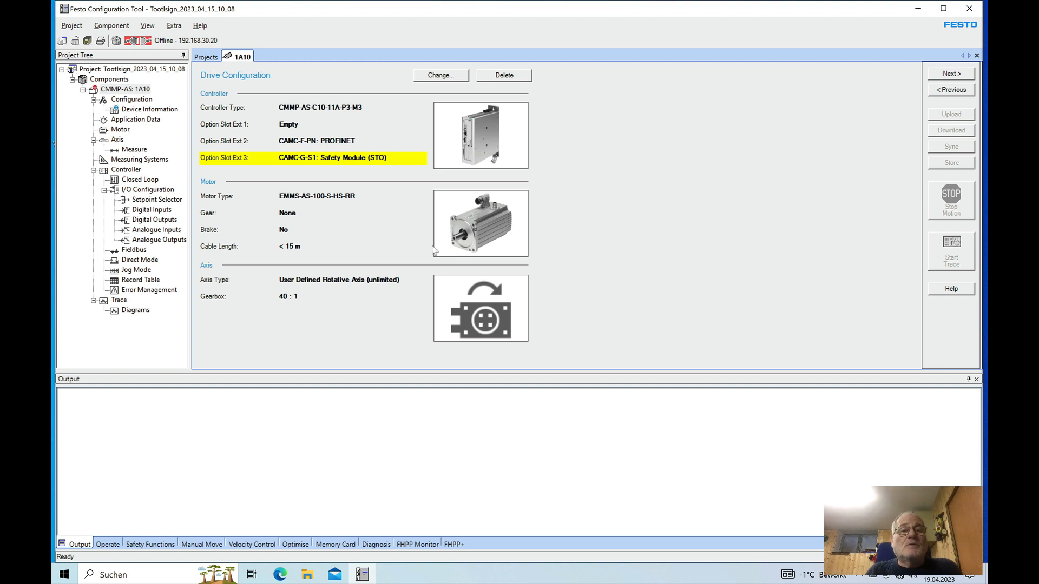
pyautogui.moveTo(281, 122)
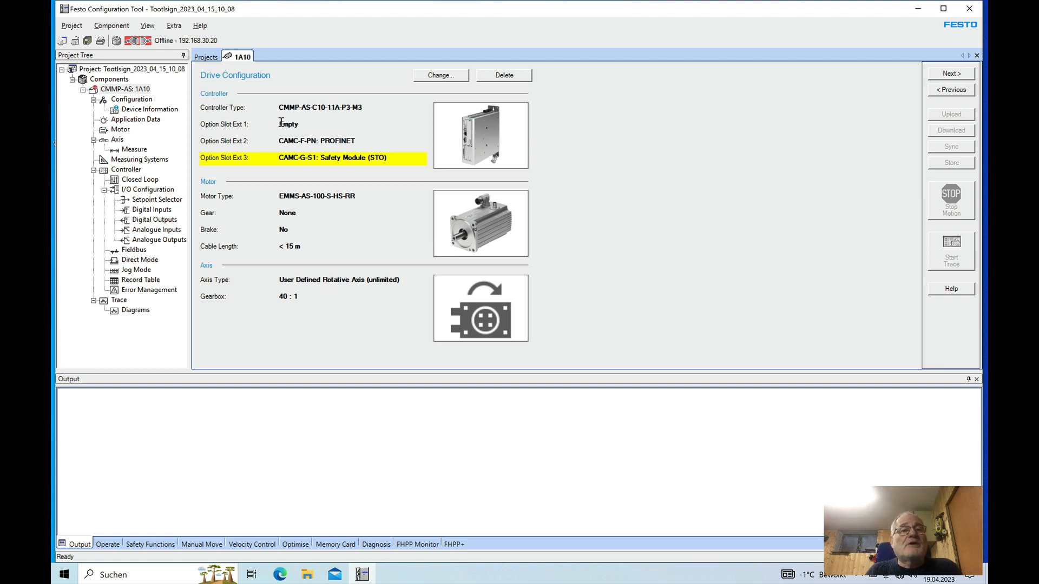
pyautogui.moveTo(553, 130)
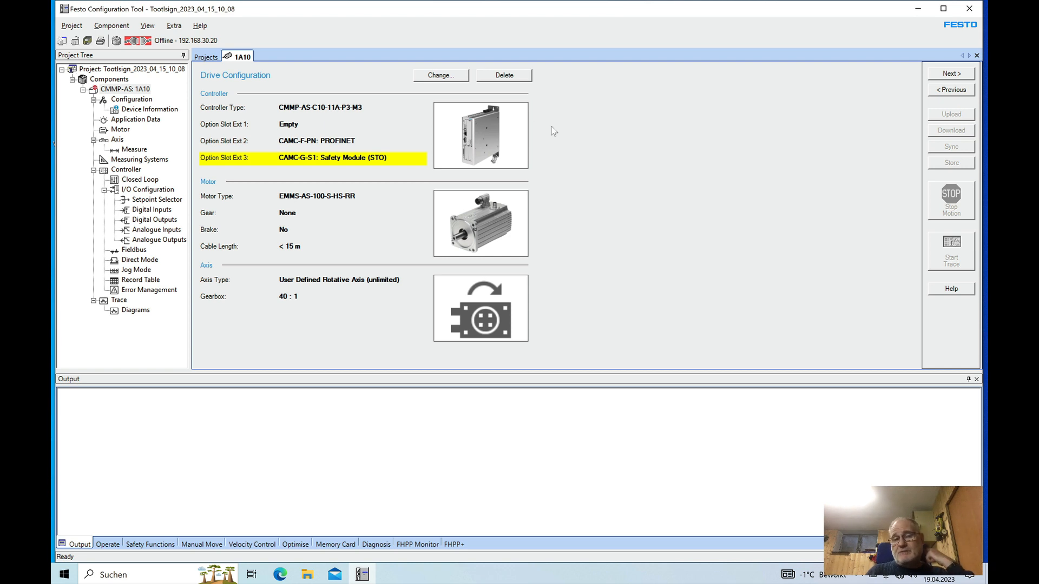
pyautogui.moveTo(968, 96)
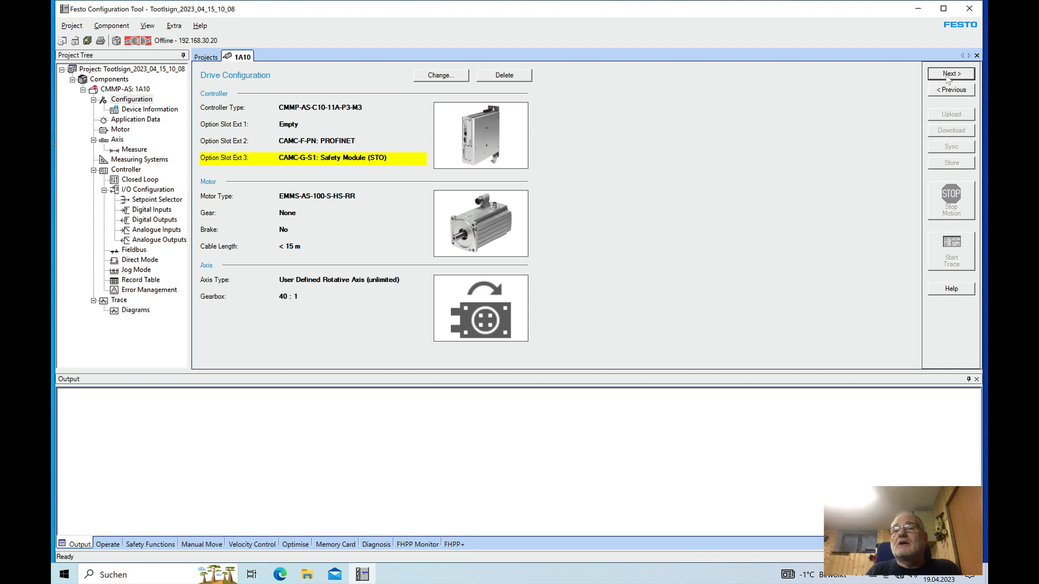
# - Advance from the drive configuration summary to the CMMP-AS device information page
pyautogui.click(150, 109)
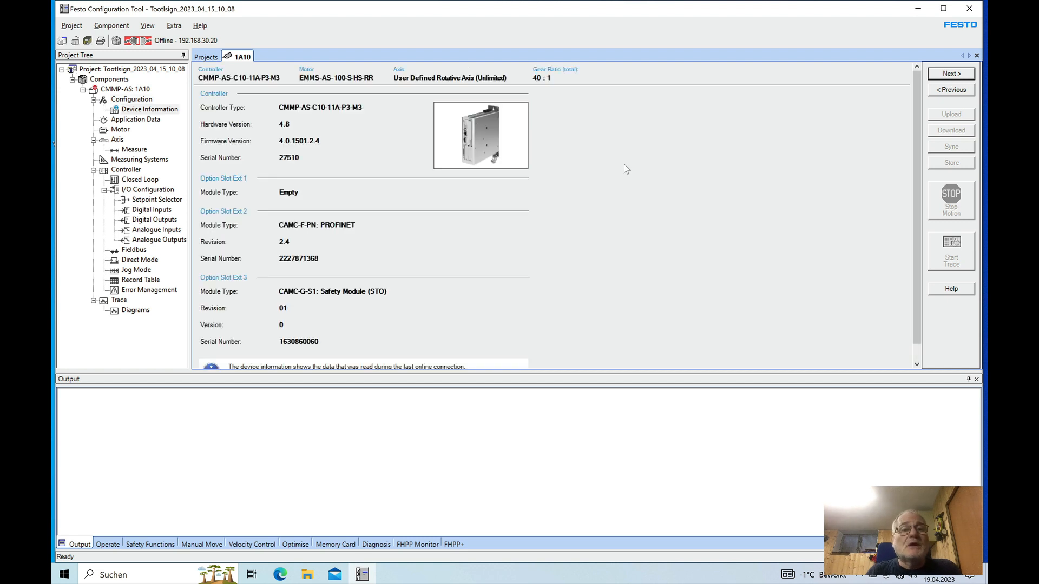
pyautogui.moveTo(415, 232)
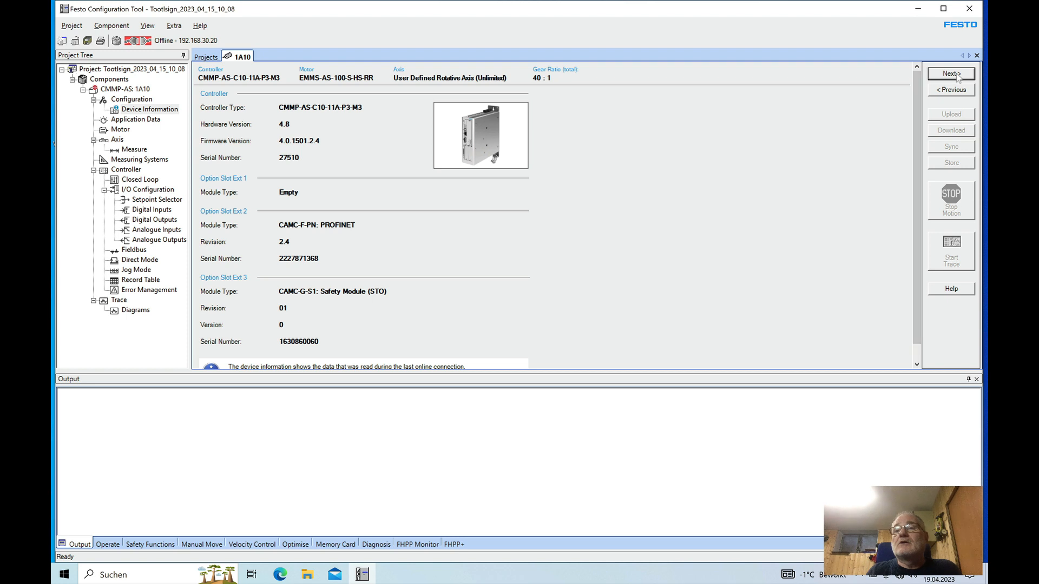
# - Pass the Application Data environment (horizontal mounting, holding torque compensation) to reach operating mode settings
pyautogui.click(950, 74)
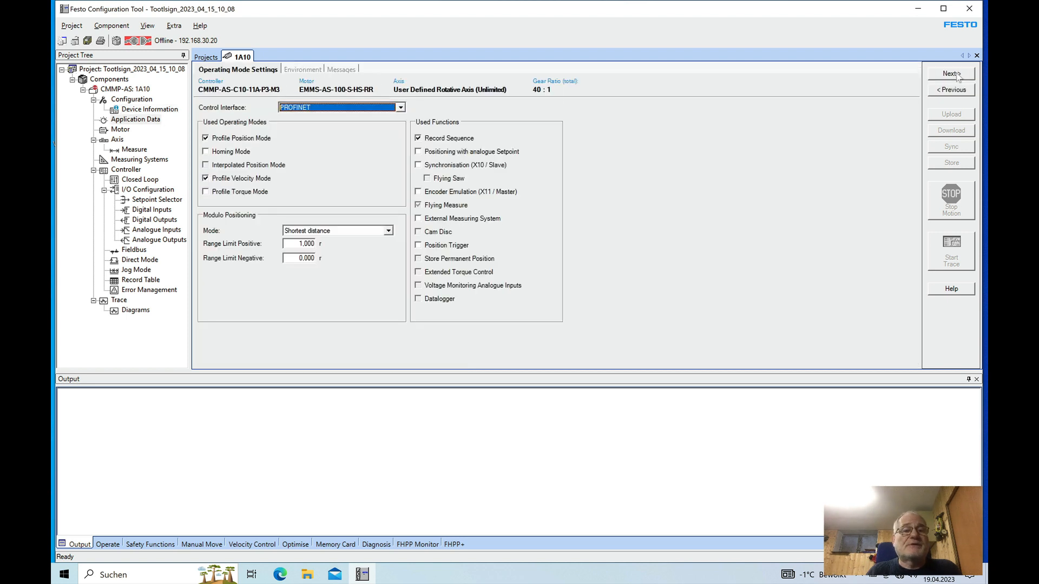
pyautogui.moveTo(515, 127)
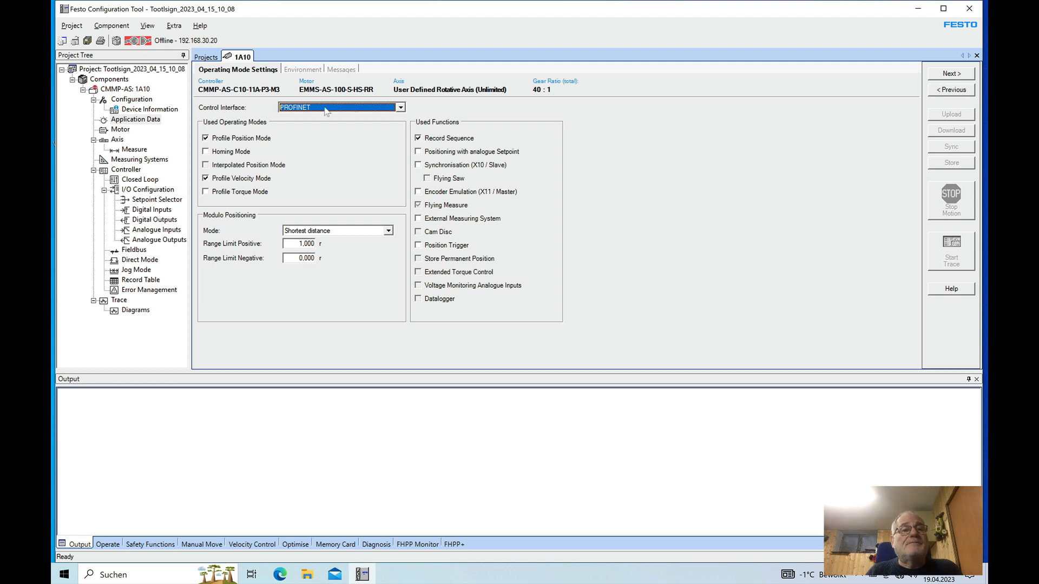
pyautogui.moveTo(306, 116)
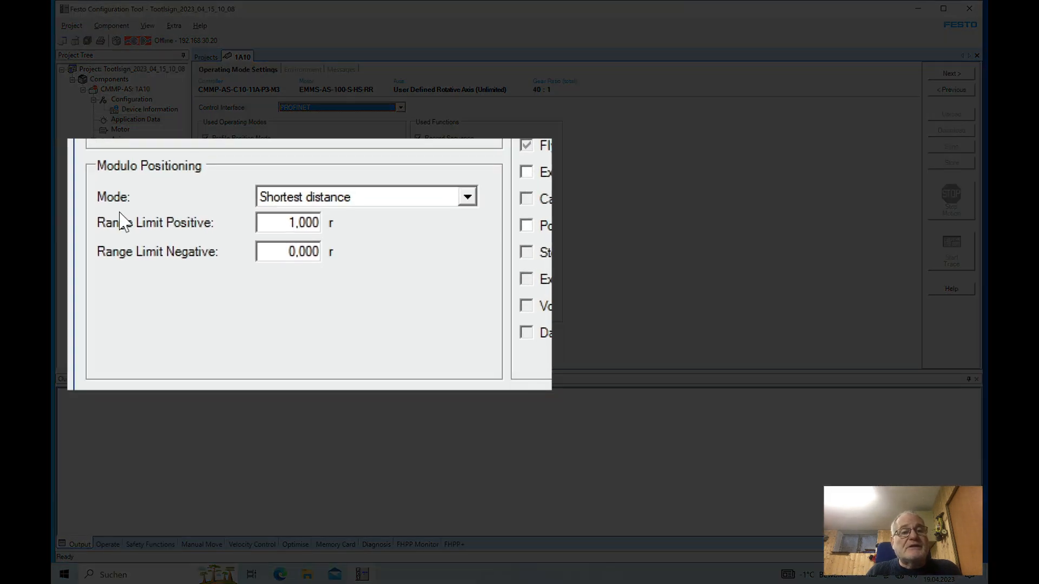
pyautogui.moveTo(193, 182)
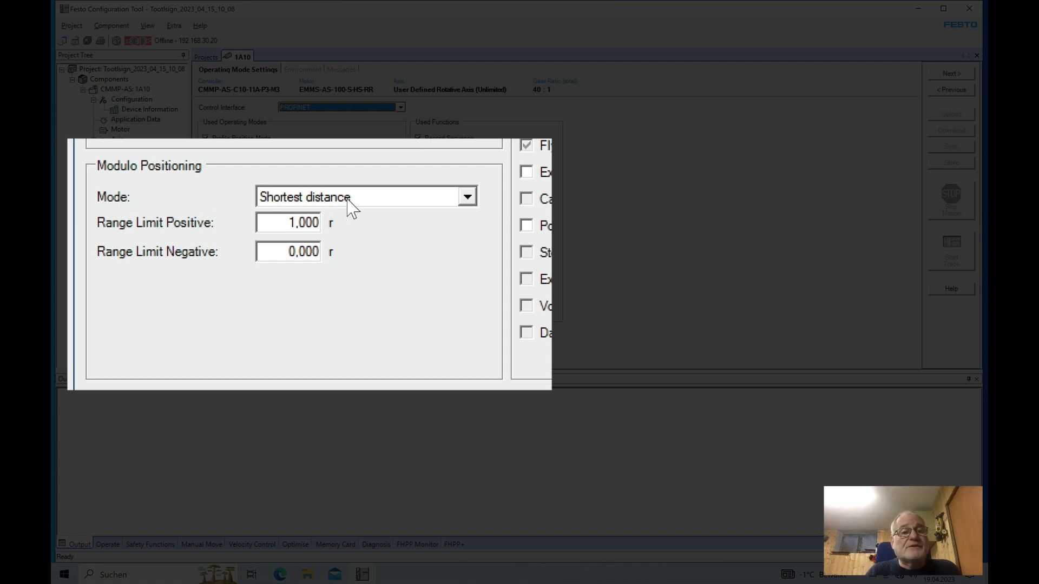
pyautogui.moveTo(228, 232)
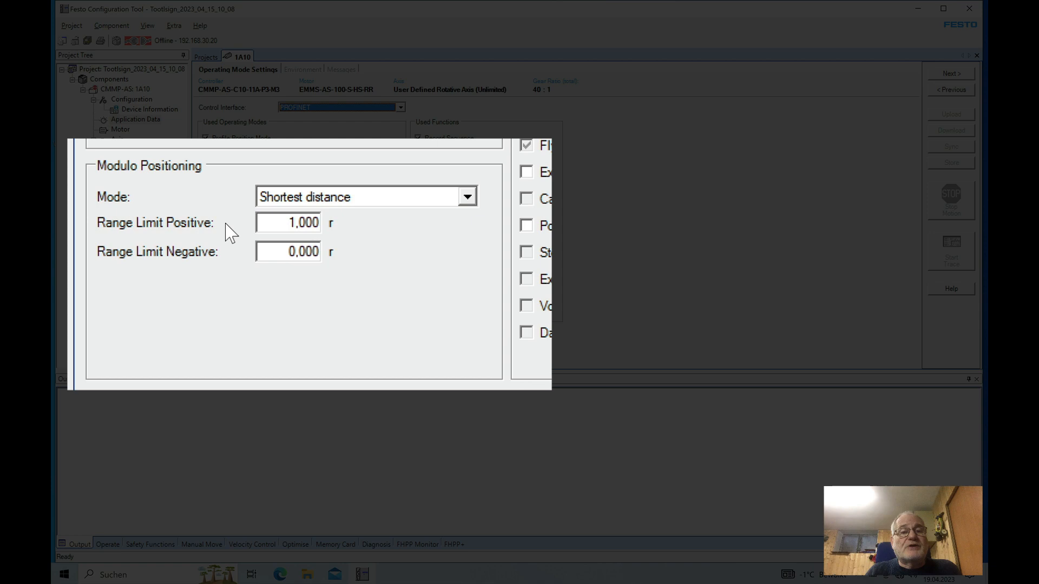
pyautogui.click(312, 223)
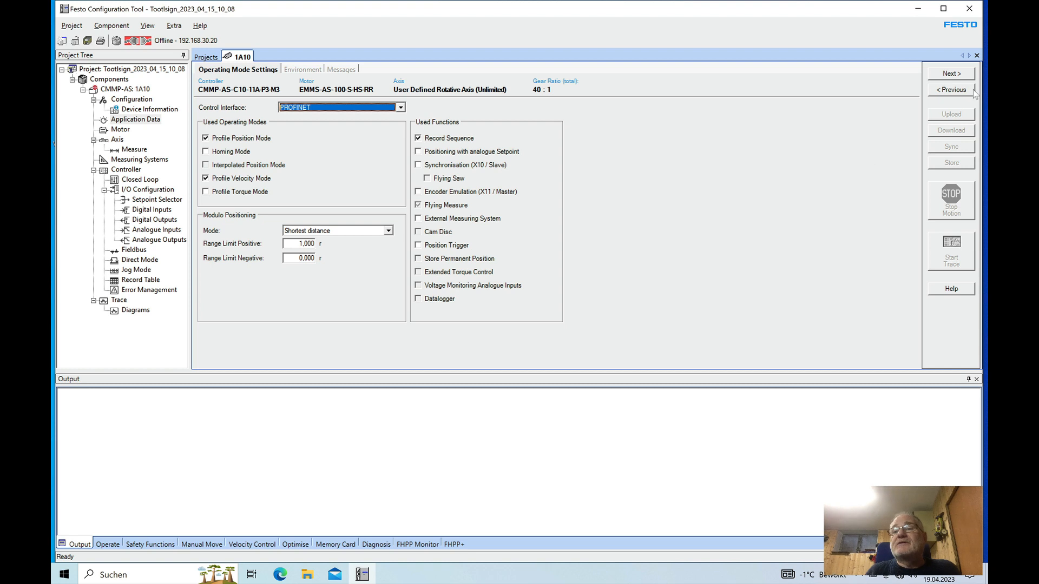
pyautogui.moveTo(952, 73)
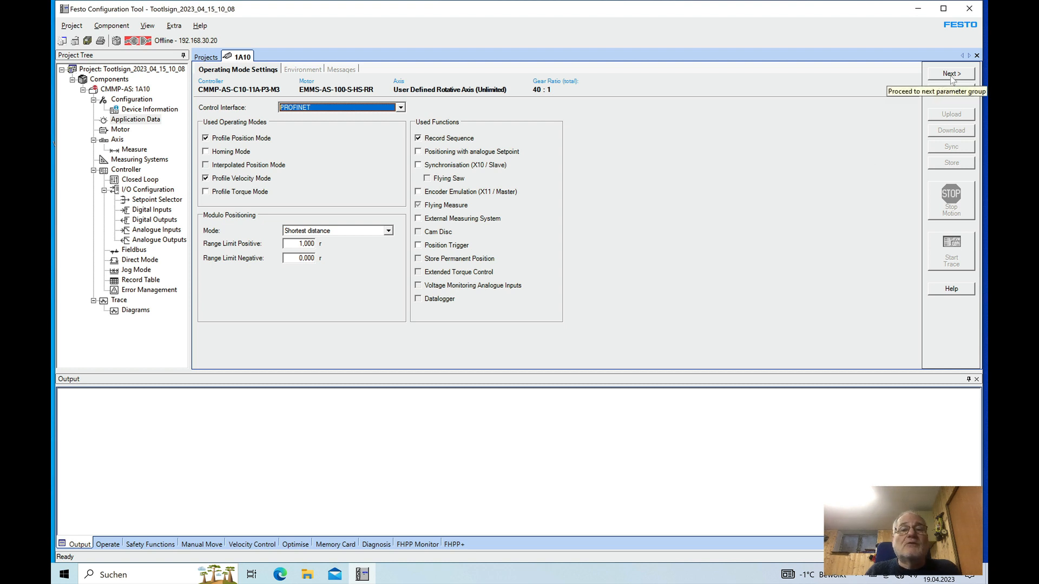
pyautogui.click(951, 72)
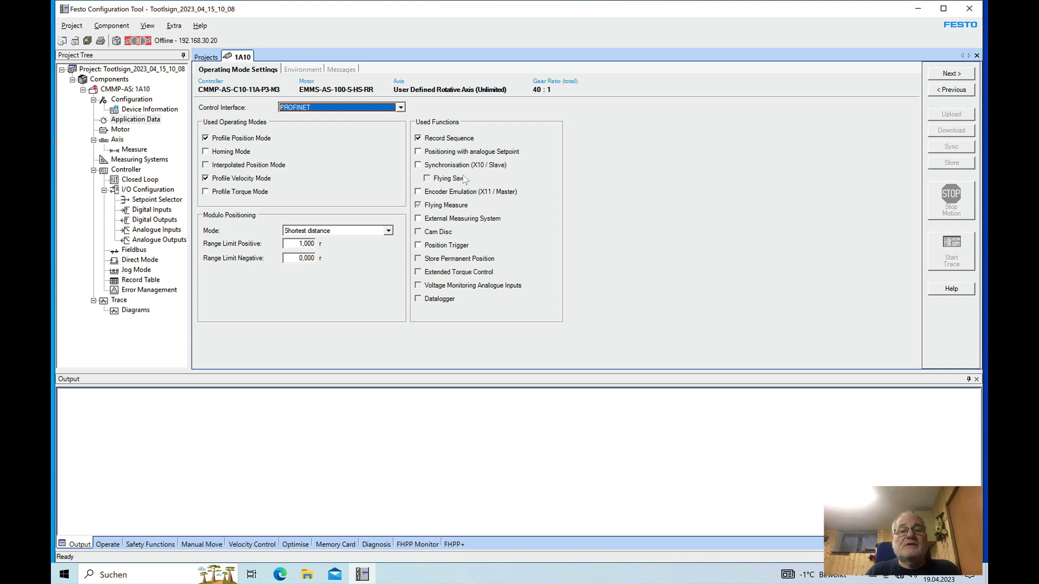
pyautogui.moveTo(571, 153)
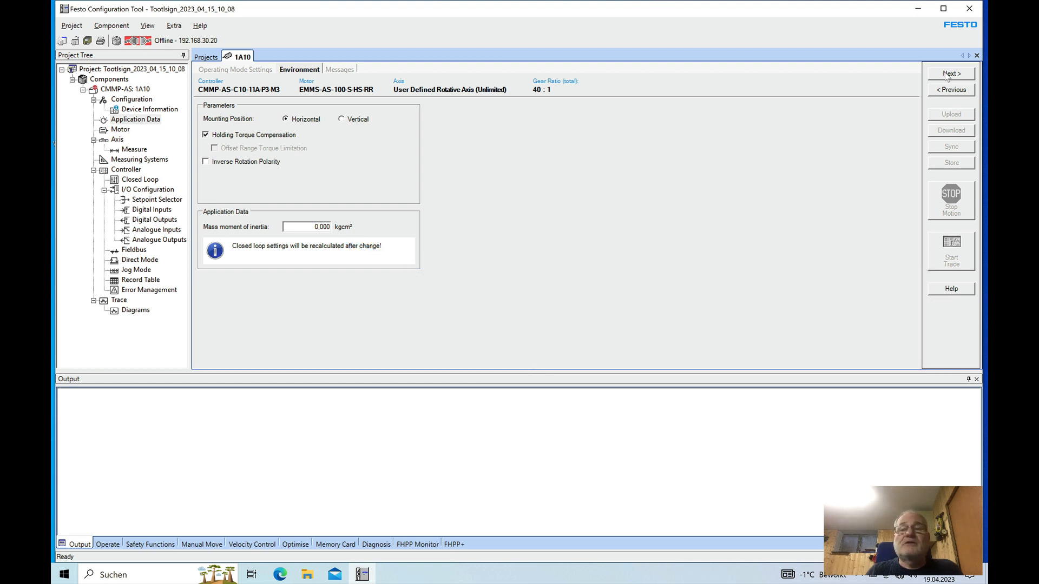
# - Pass the target-reached and following-error message windows to reach motor current basics
pyautogui.click(336, 69)
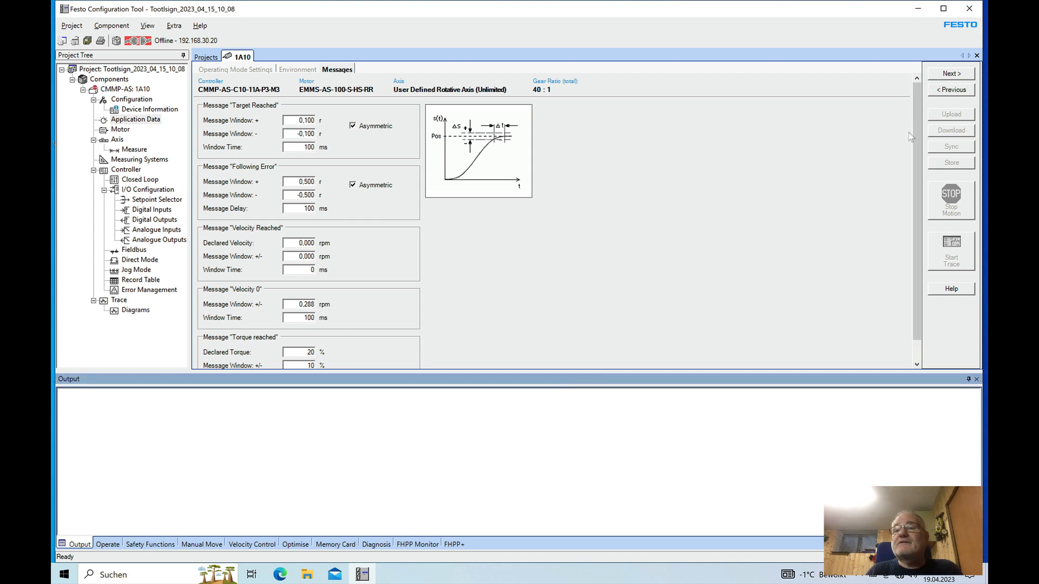
pyautogui.click(120, 129)
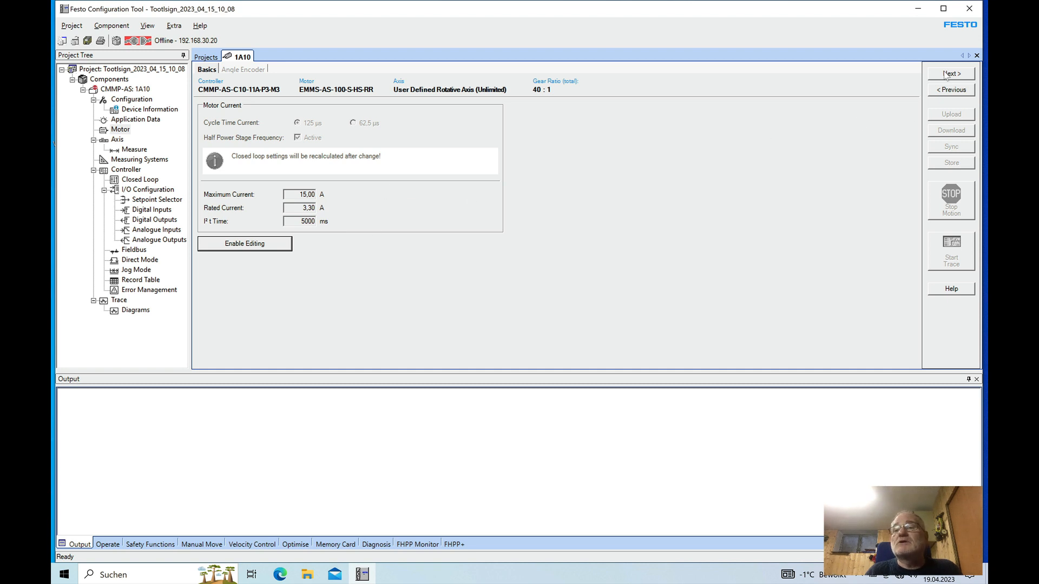
# - Review axis limits with normally open switches, then reach the axis measurement page
pyautogui.click(952, 73)
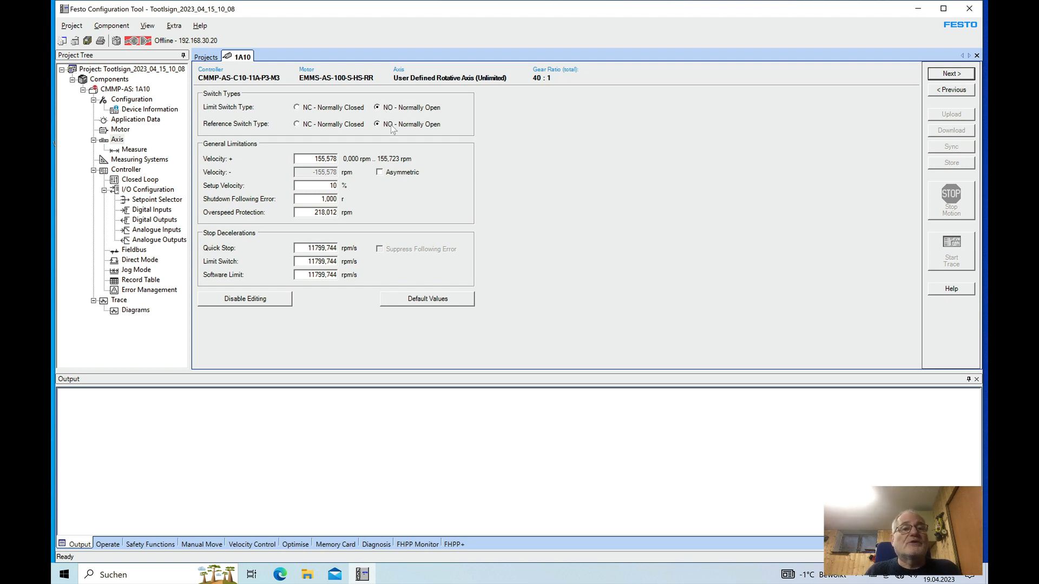
pyautogui.moveTo(421, 132)
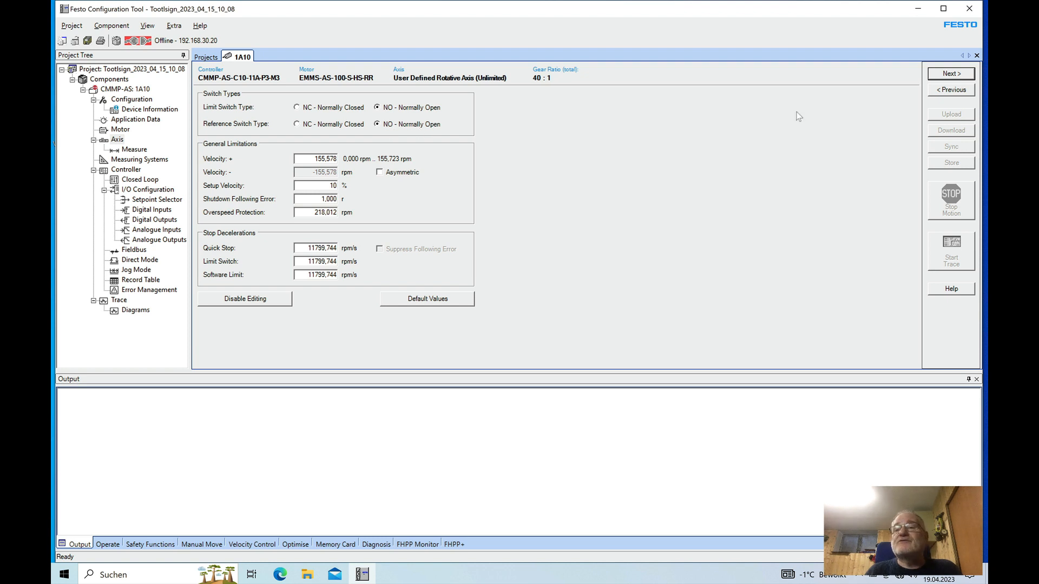
pyautogui.click(951, 90)
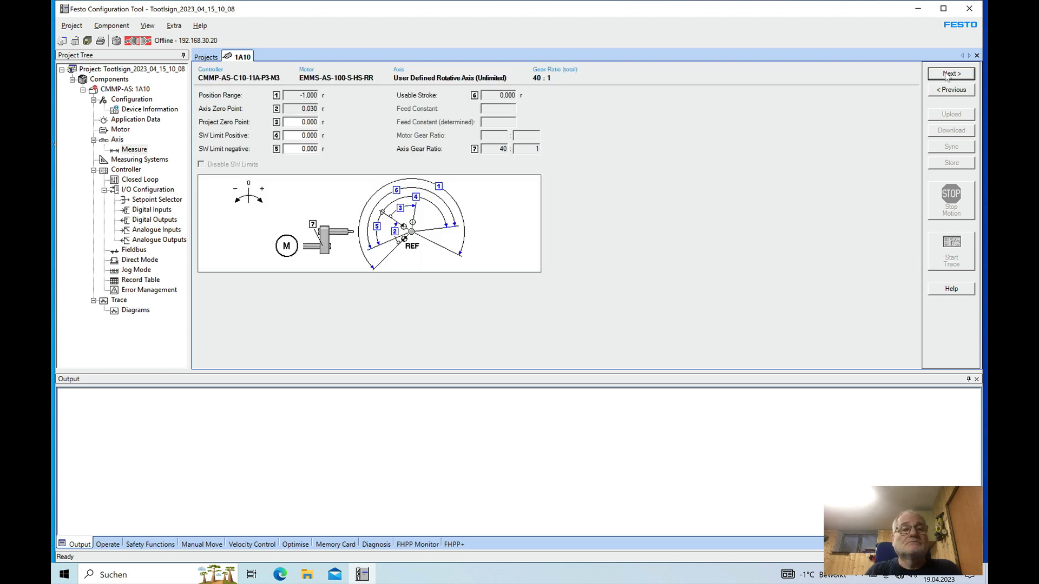
# - Move on to digital outputs: DOUT1 MC, DOUT2 brake unlocked, DOUT3 following error
pyautogui.click(156, 220)
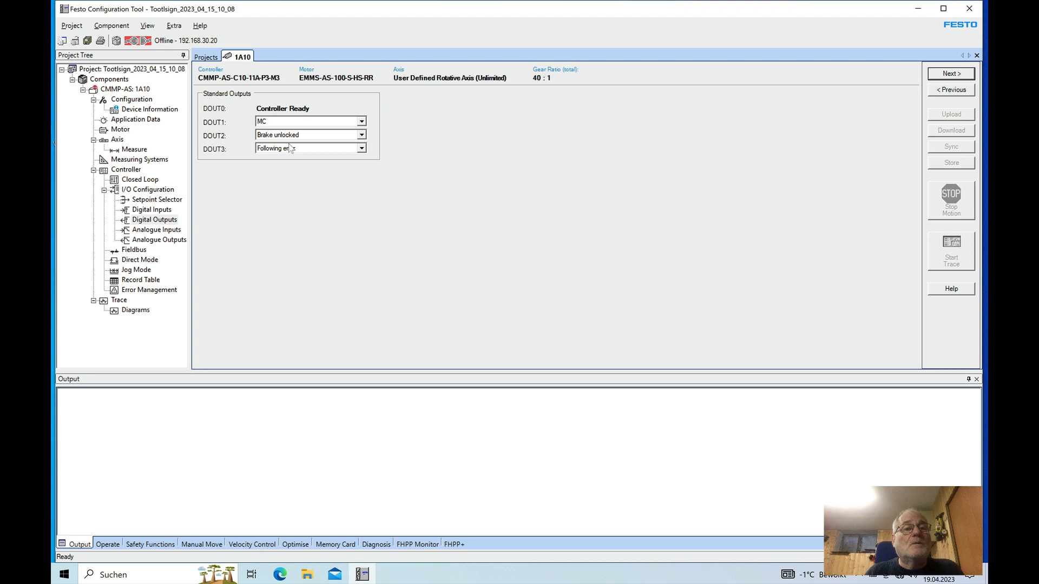
pyautogui.moveTo(313, 167)
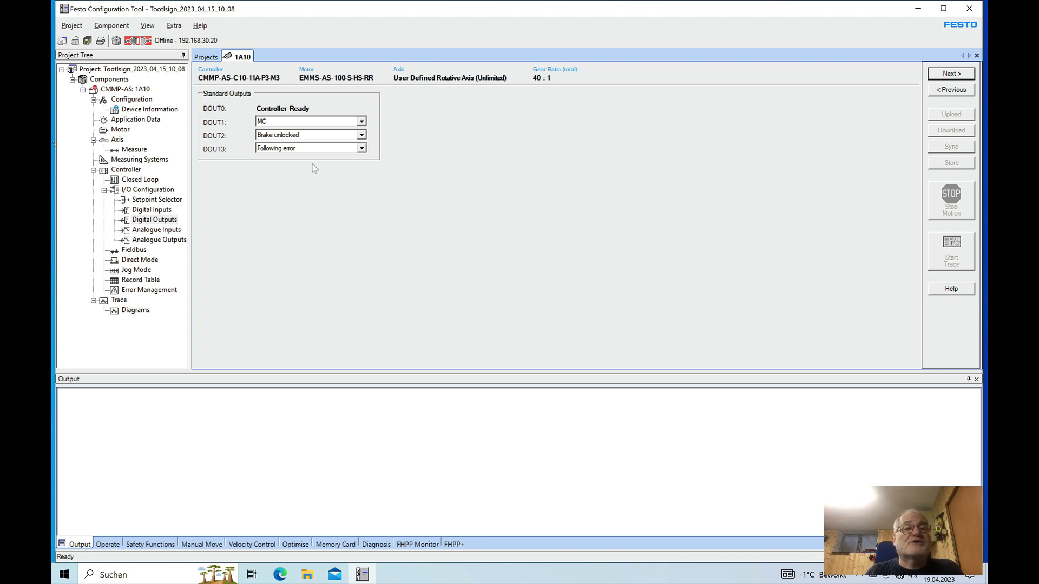
pyautogui.moveTo(921, 90)
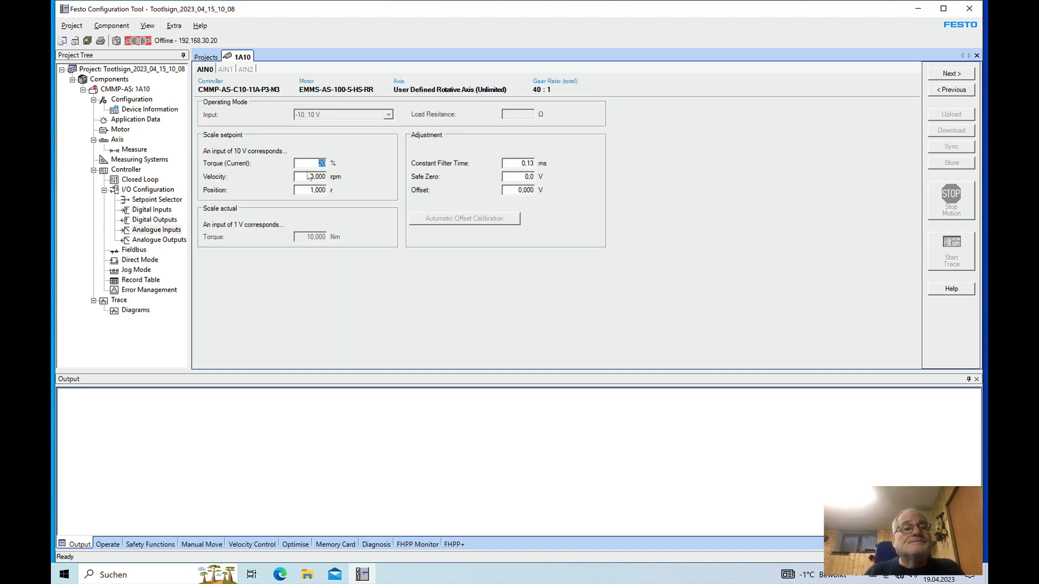
# - Scale analogue input AIN0 so 10 V equals 60,000 rpm and continue to fieldbus settings
pyautogui.write('60,000')
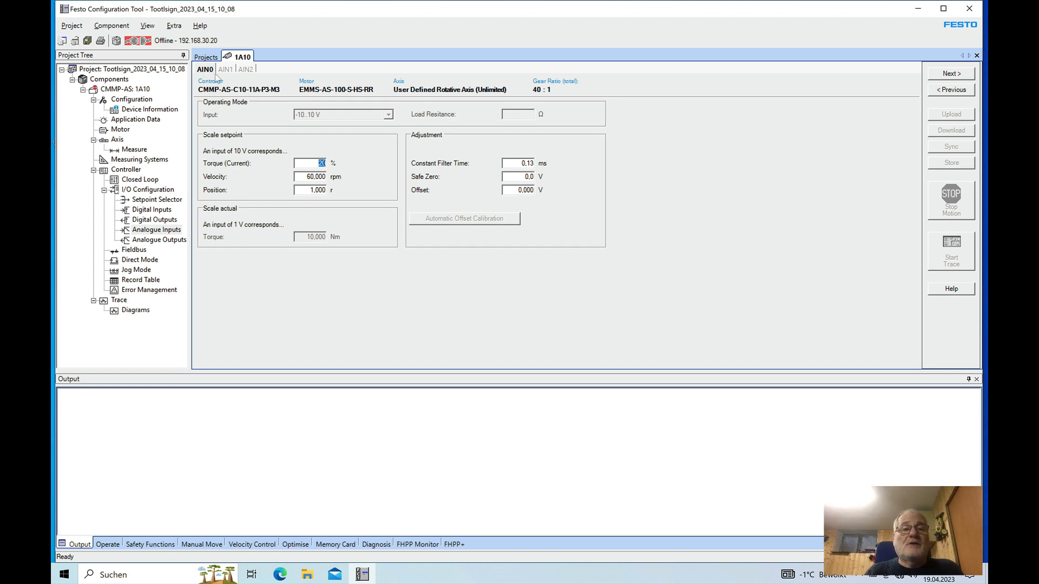
pyautogui.moveTo(373, 125)
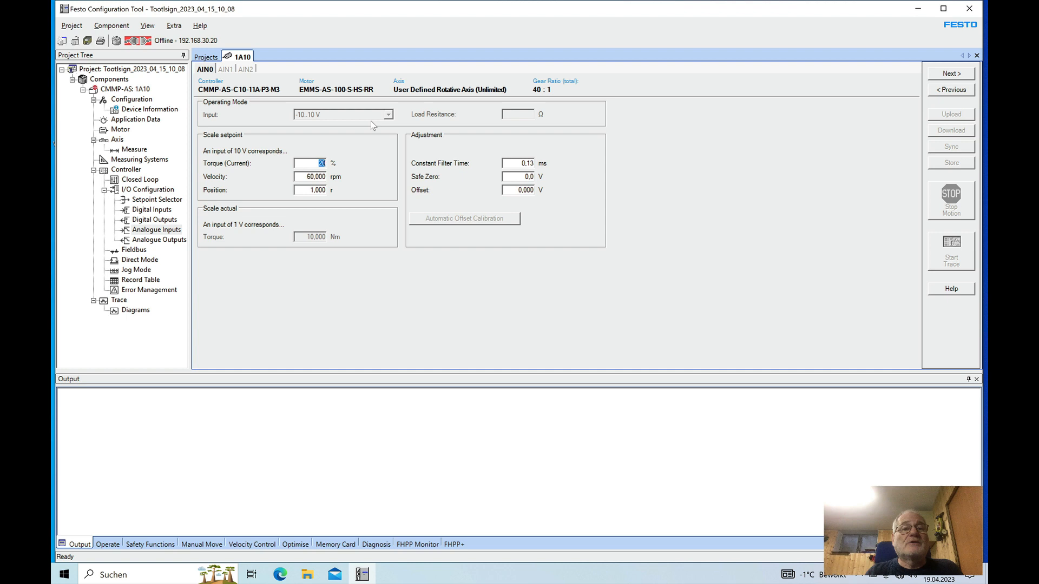
pyautogui.moveTo(263, 78)
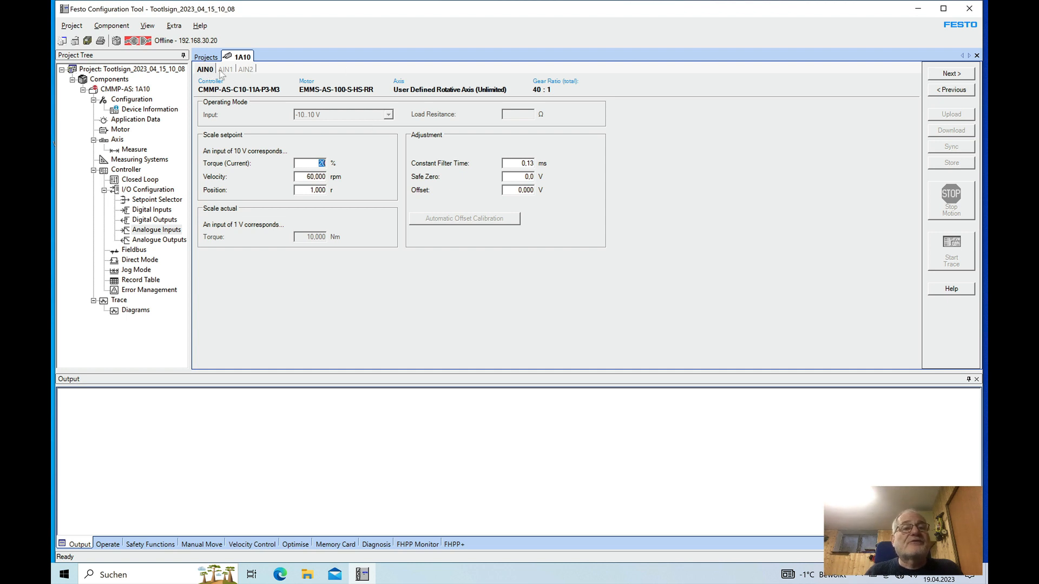
pyautogui.moveTo(951, 73)
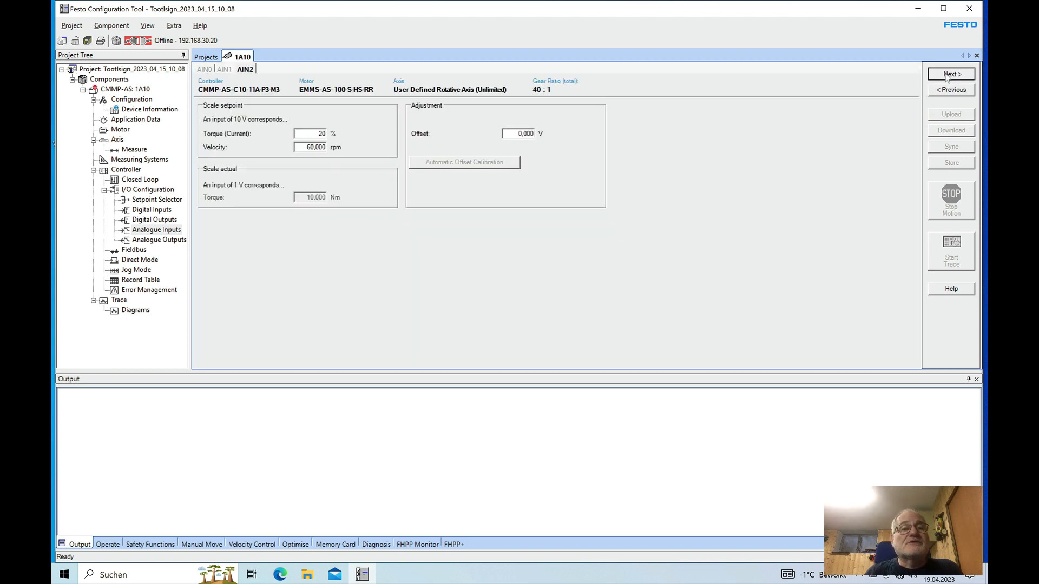
pyautogui.click(159, 239)
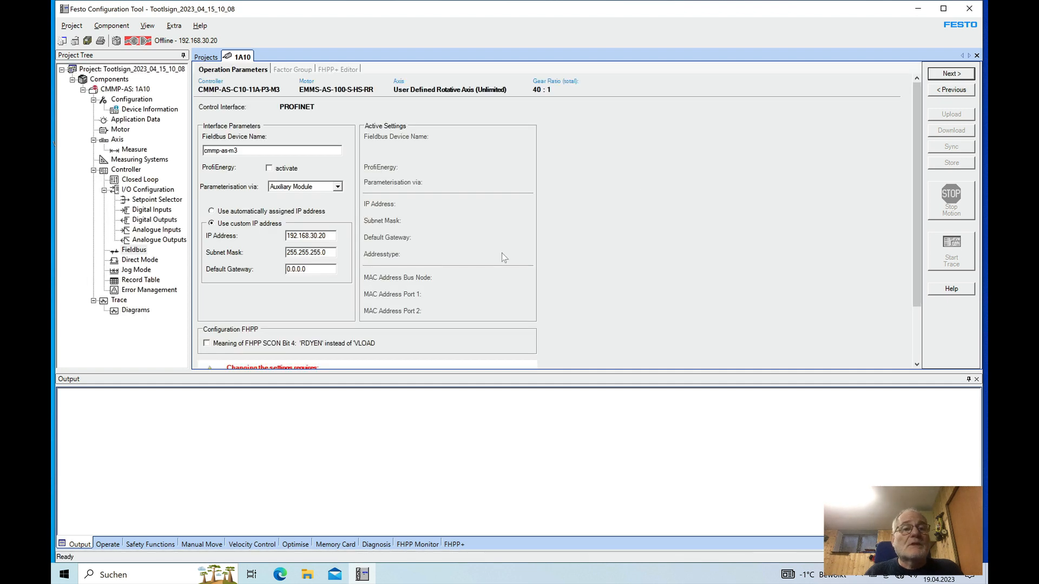
pyautogui.moveTo(222, 292)
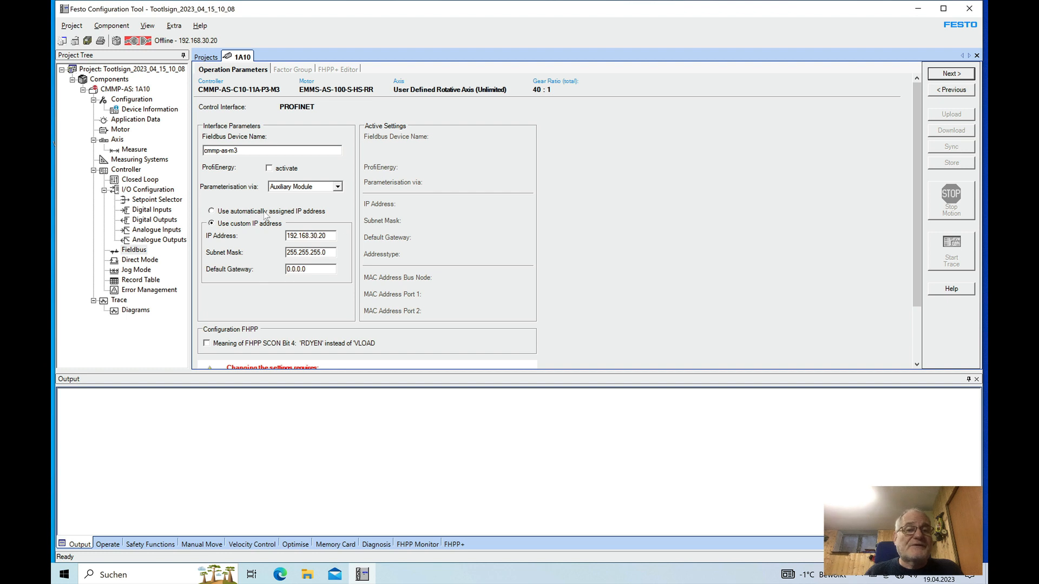
pyautogui.moveTo(252, 258)
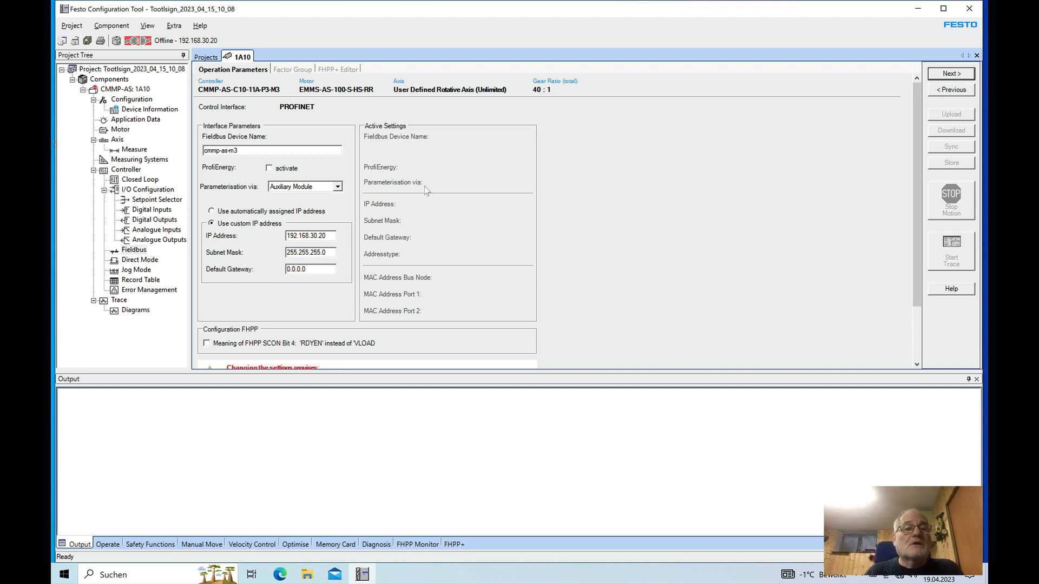
pyautogui.moveTo(336, 280)
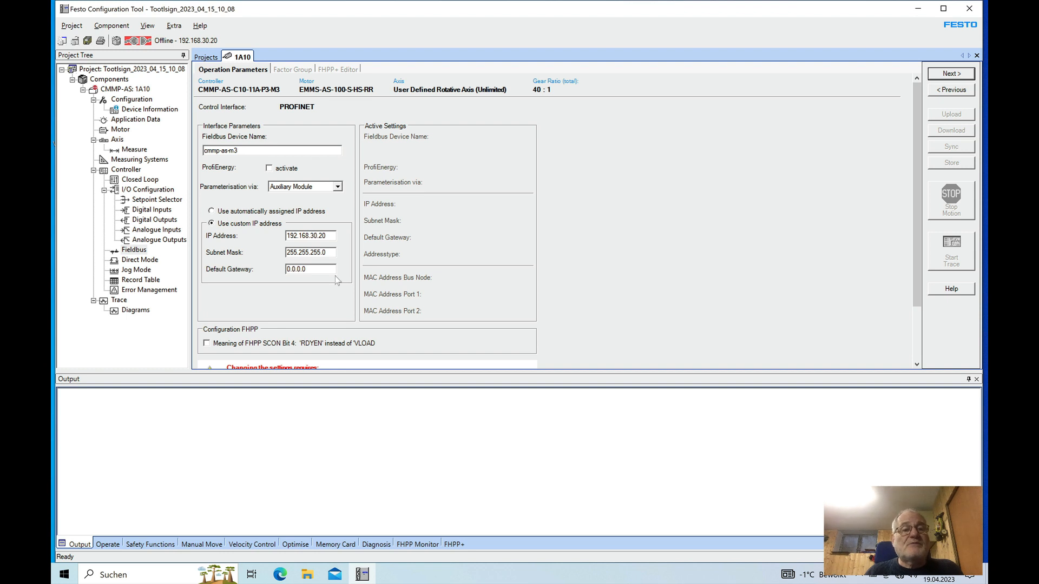
pyautogui.moveTo(696, 174)
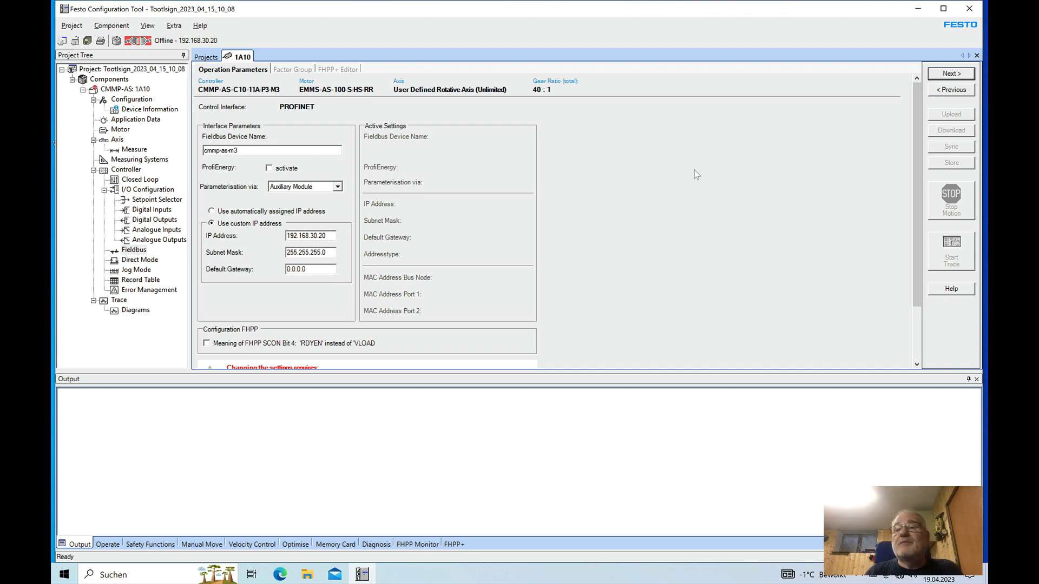
pyautogui.moveTo(952, 73)
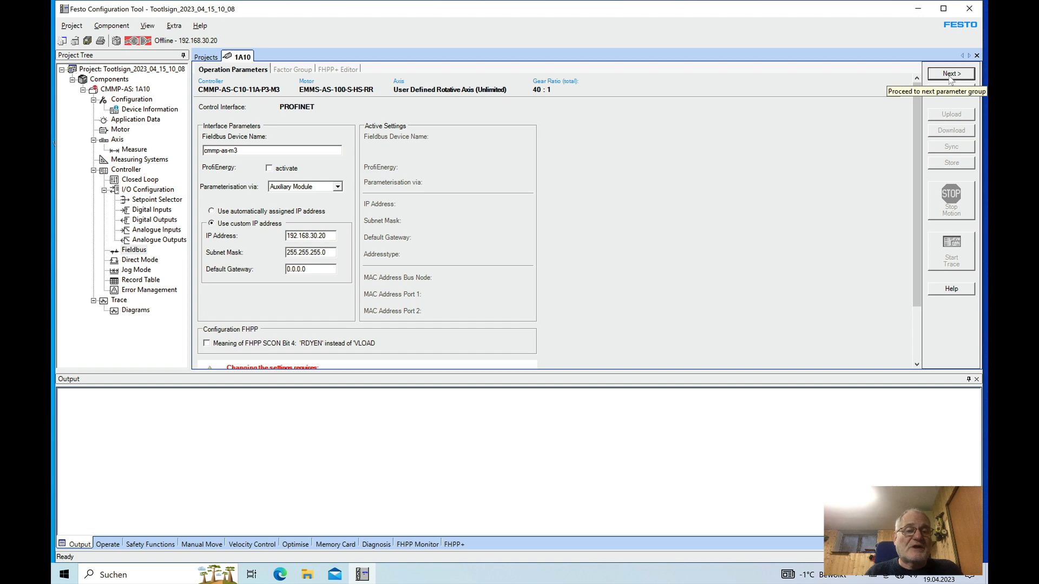
# - Leave the PROFINET page with IP 192.168.30.20 and reach the factor group settings
pyautogui.click(951, 72)
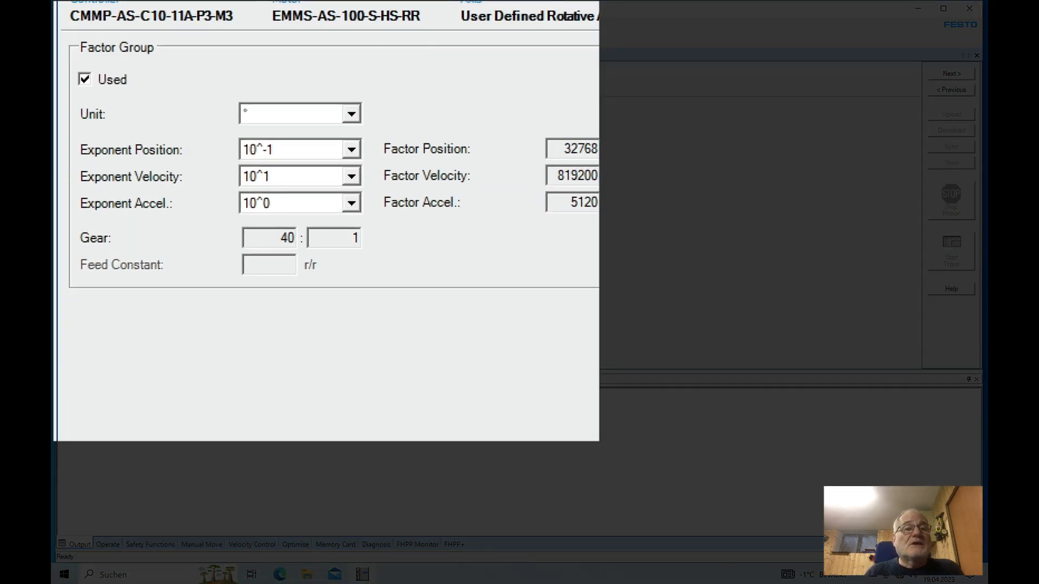
pyautogui.moveTo(229, 320)
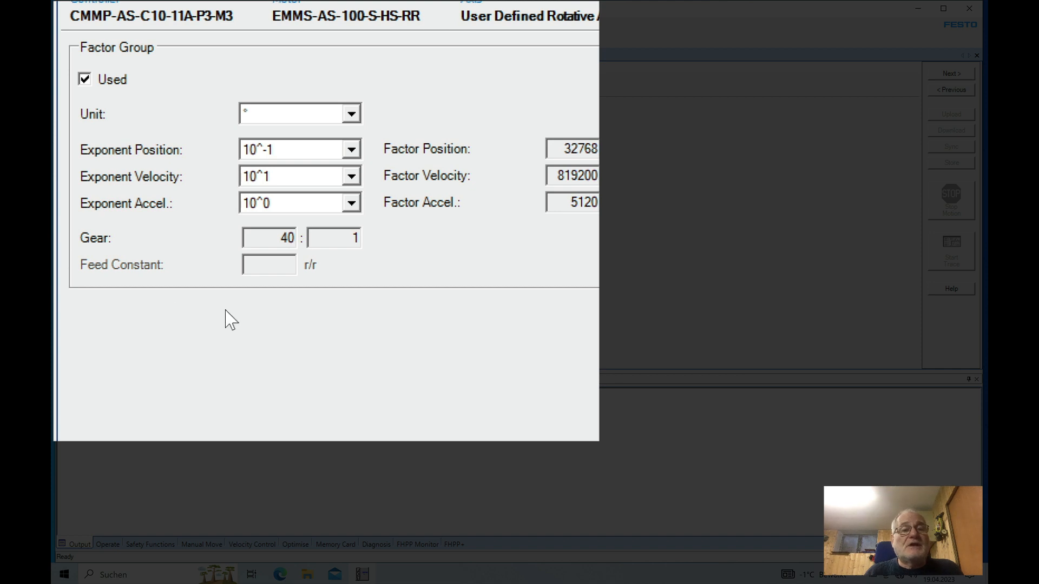
pyautogui.moveTo(146, 108)
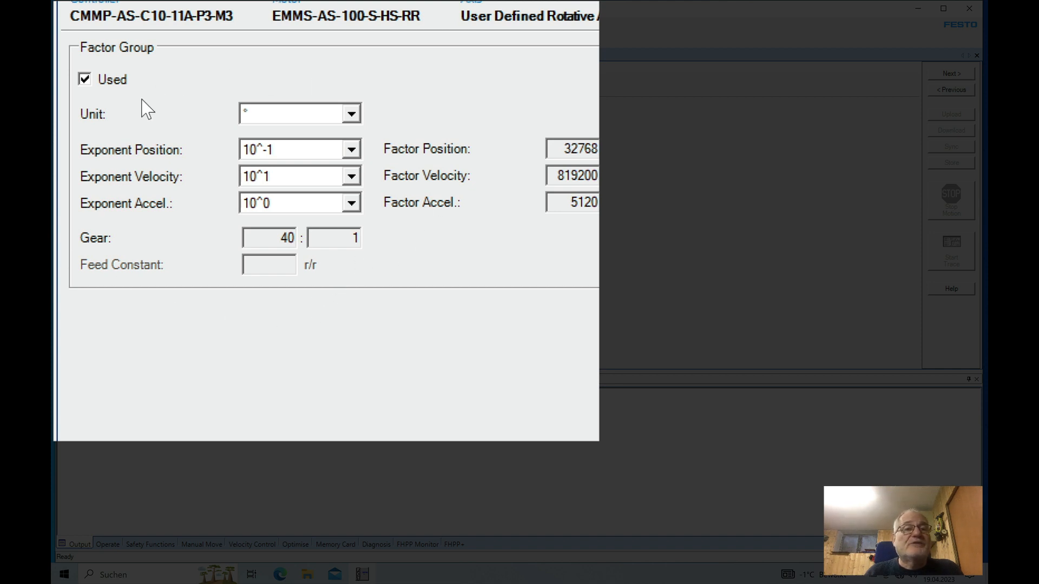
pyautogui.moveTo(255, 119)
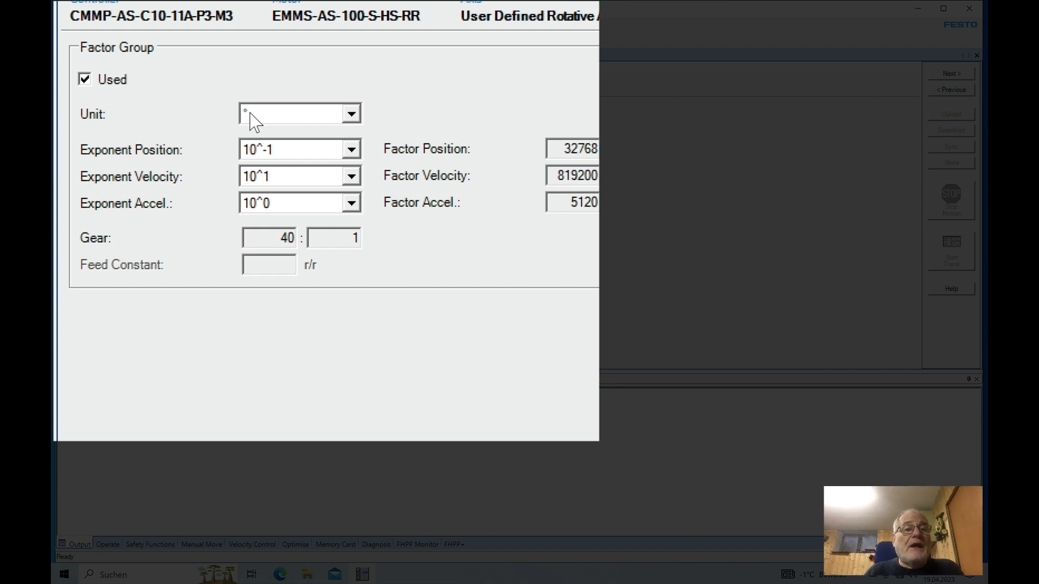
pyautogui.moveTo(141, 158)
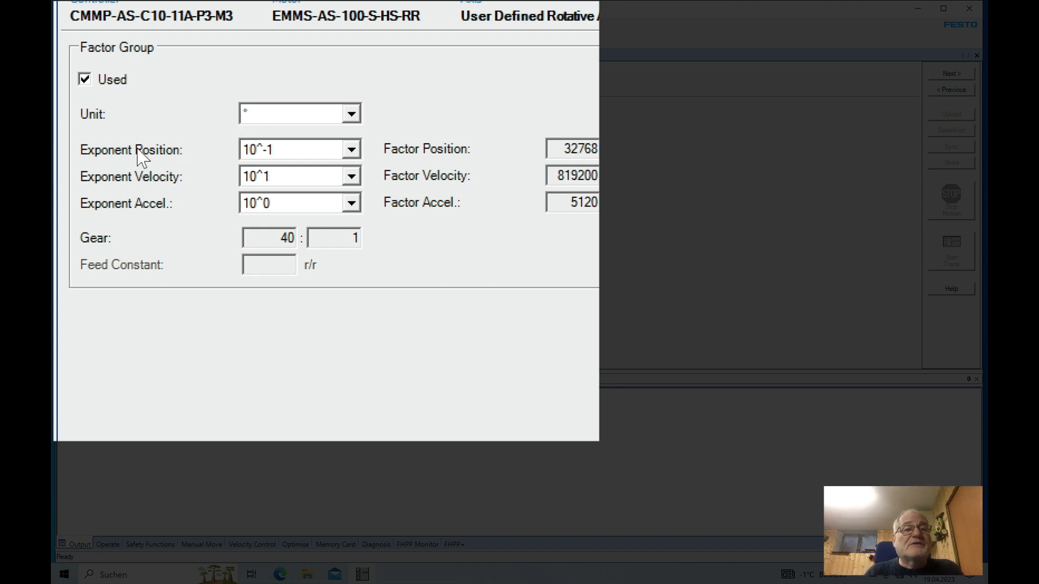
pyautogui.moveTo(247, 173)
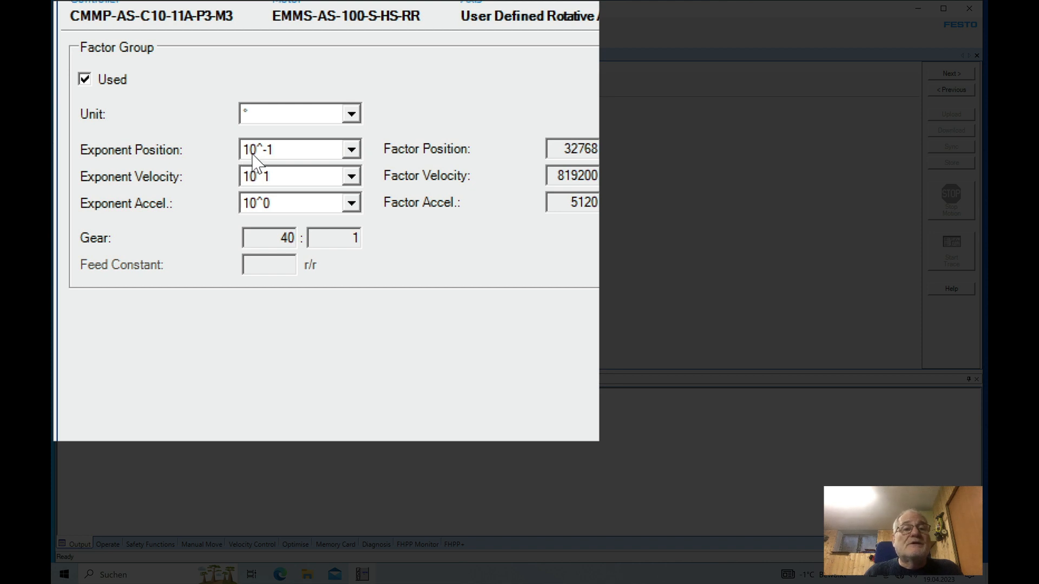
pyautogui.moveTo(146, 196)
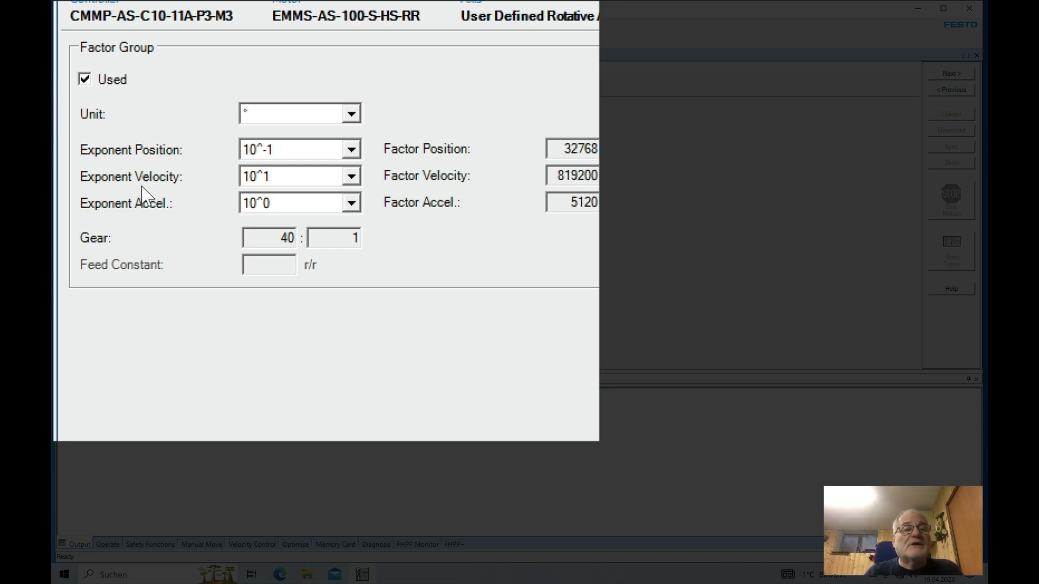
pyautogui.moveTo(122, 211)
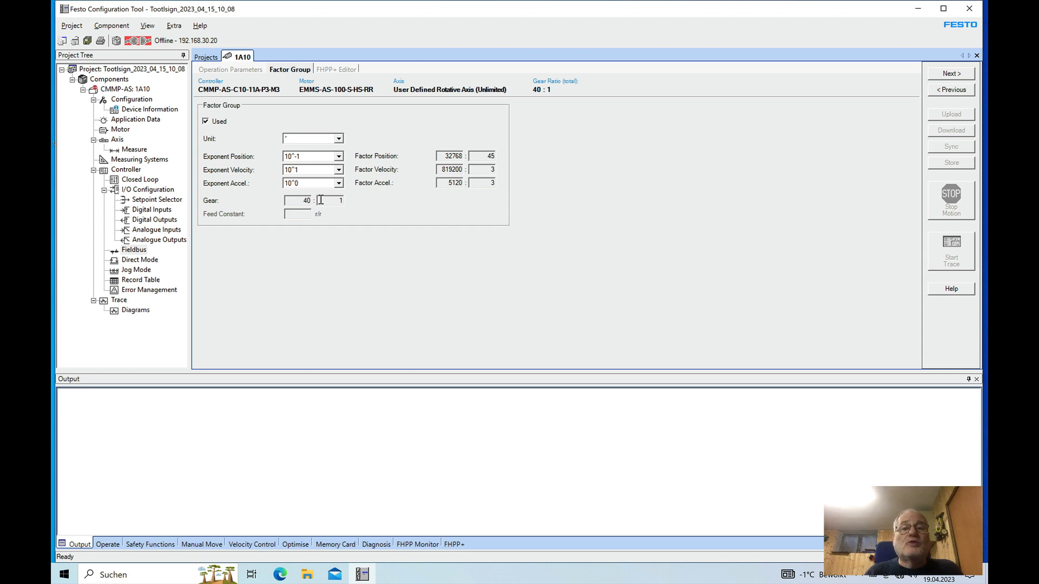
pyautogui.moveTo(483, 193)
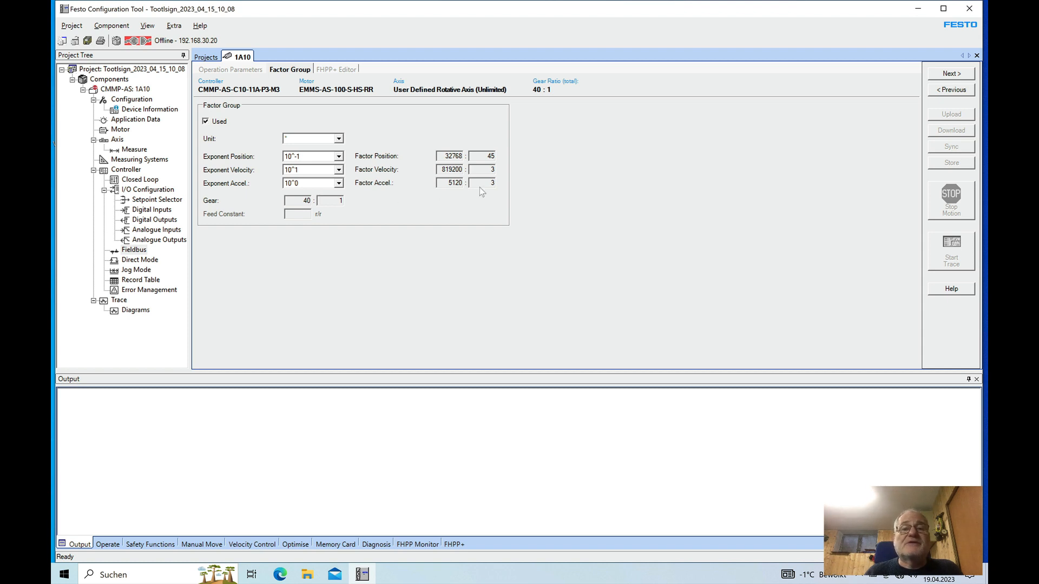
pyautogui.moveTo(949, 79)
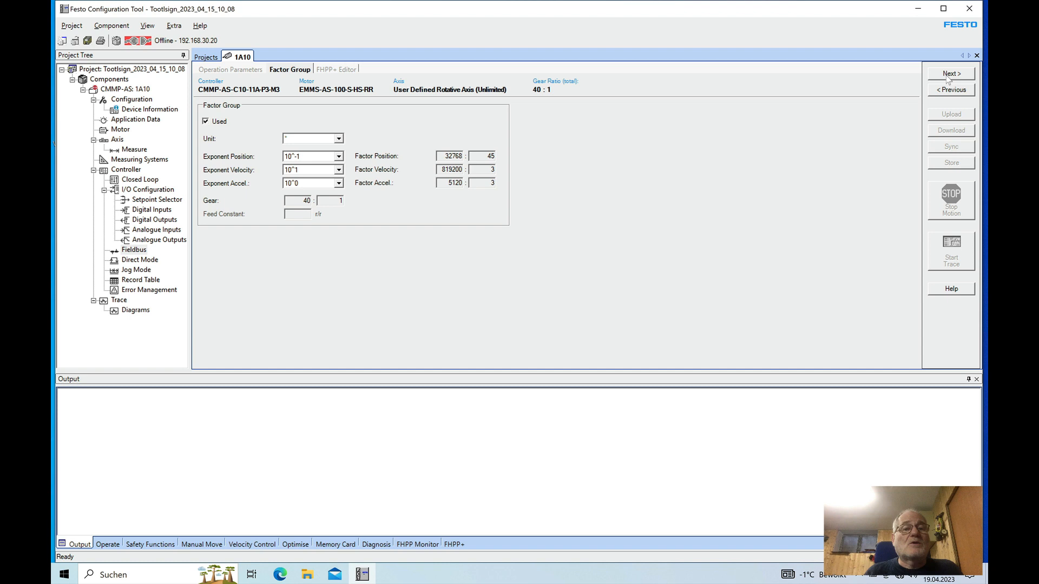
pyautogui.moveTo(952, 72)
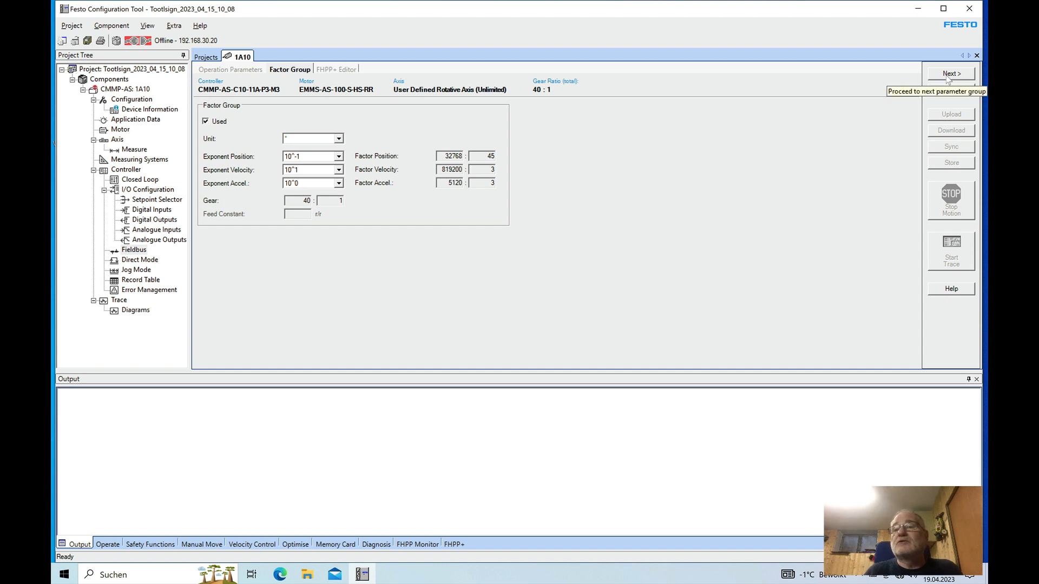
# - Accept degrees with exponents 10^-1, 10^1, 10^0 and 40:1 gear, moving on to jog mode
pyautogui.click(951, 73)
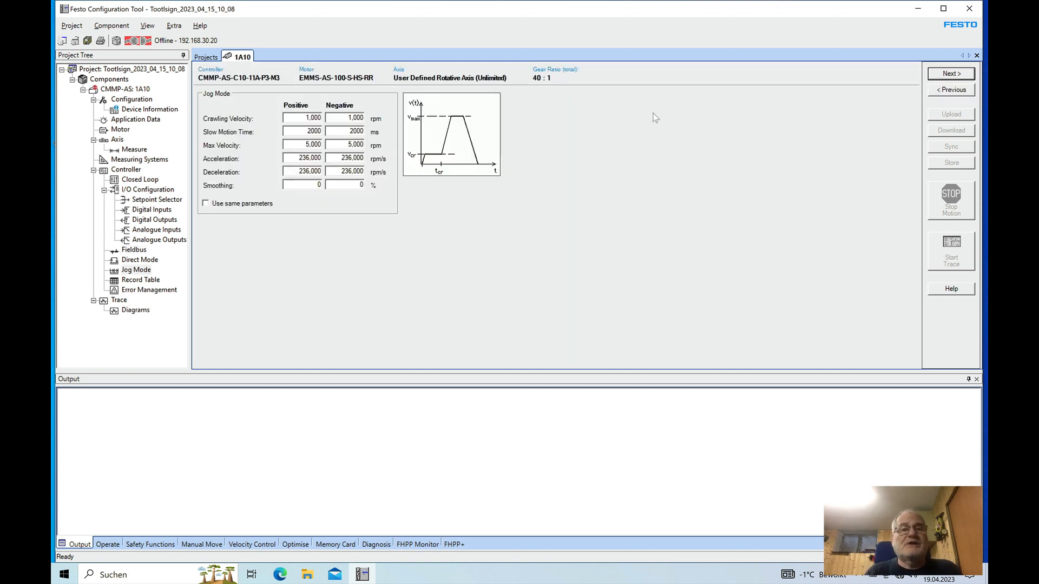
pyautogui.moveTo(366, 107)
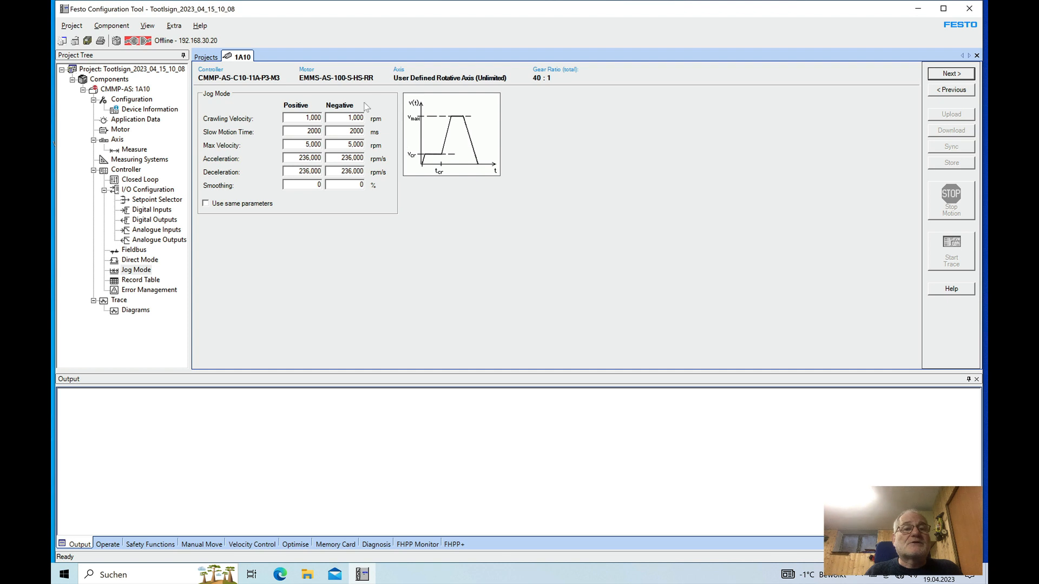
pyautogui.moveTo(264, 199)
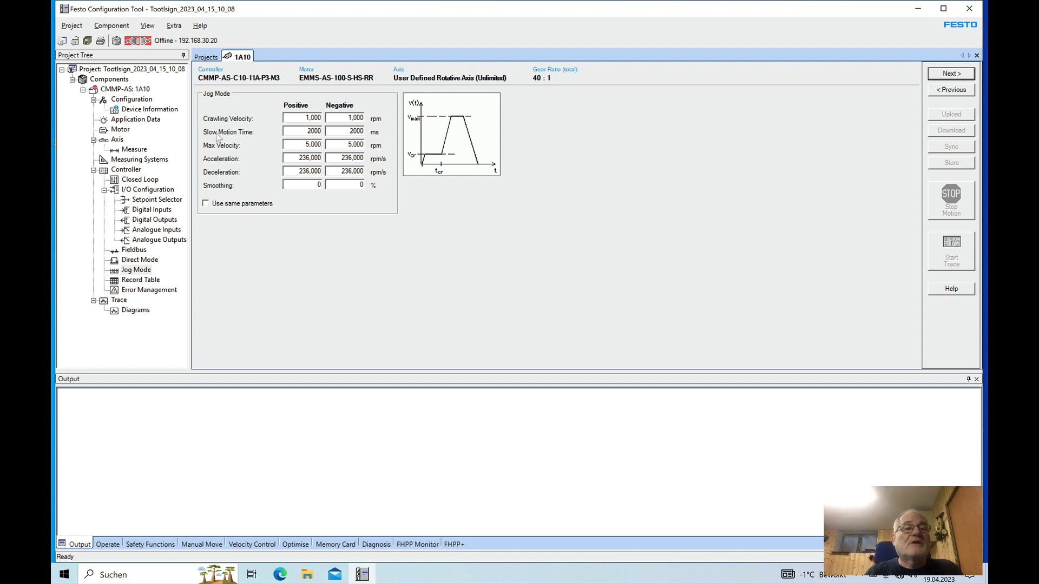
pyautogui.moveTo(252, 143)
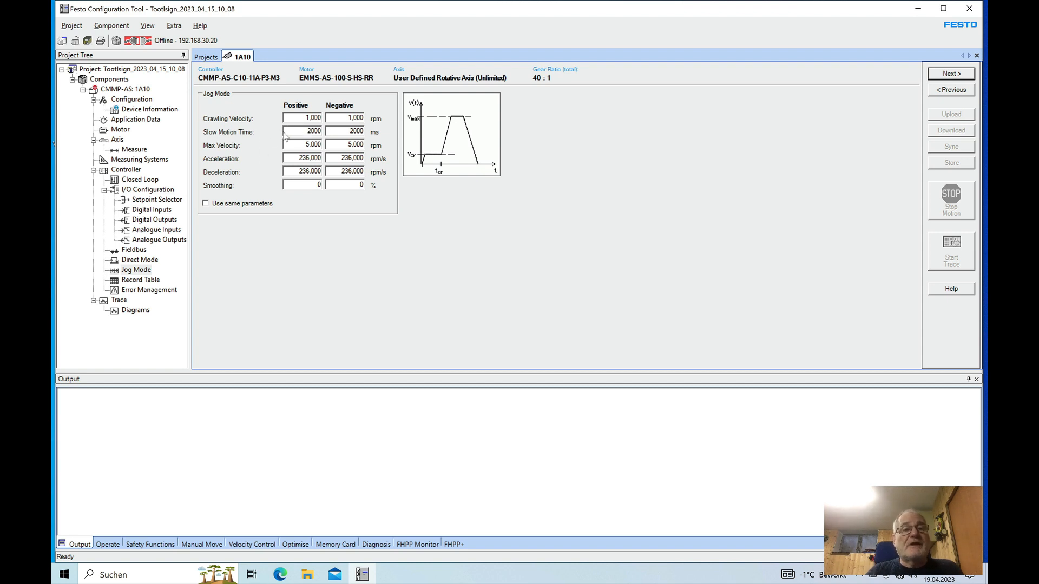
pyautogui.moveTo(250, 149)
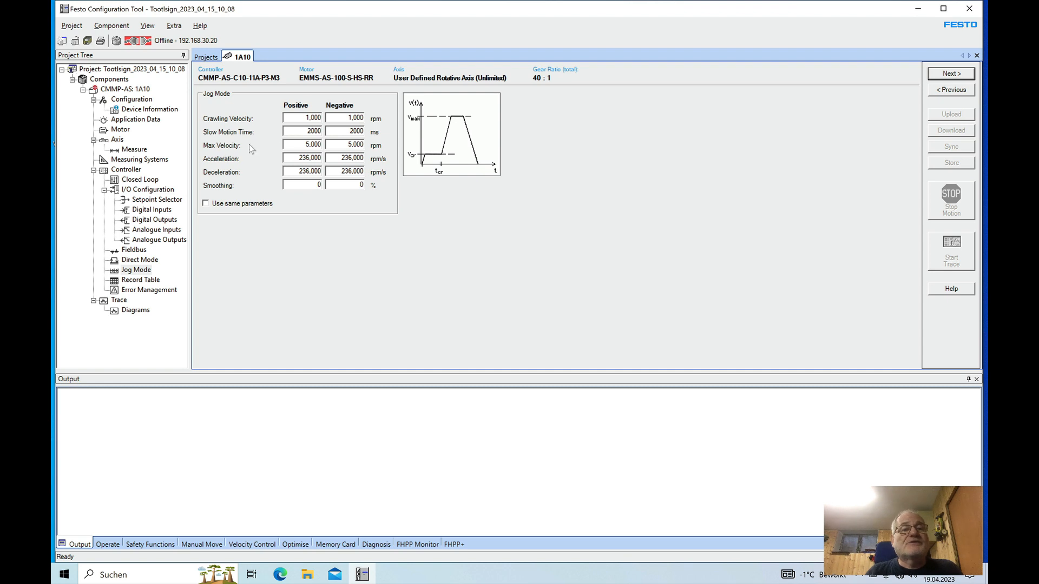
pyautogui.moveTo(238, 163)
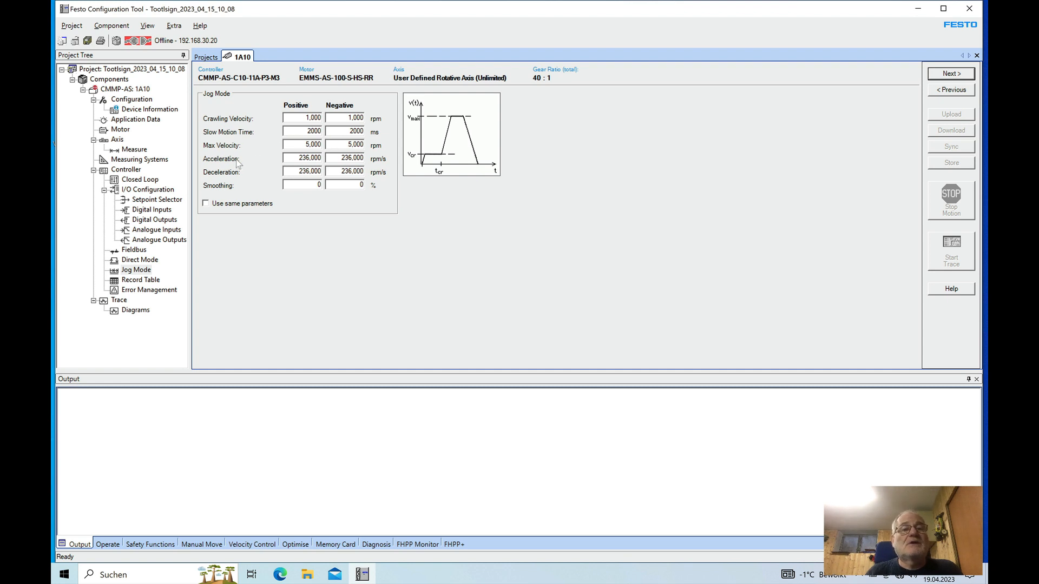
pyautogui.moveTo(246, 187)
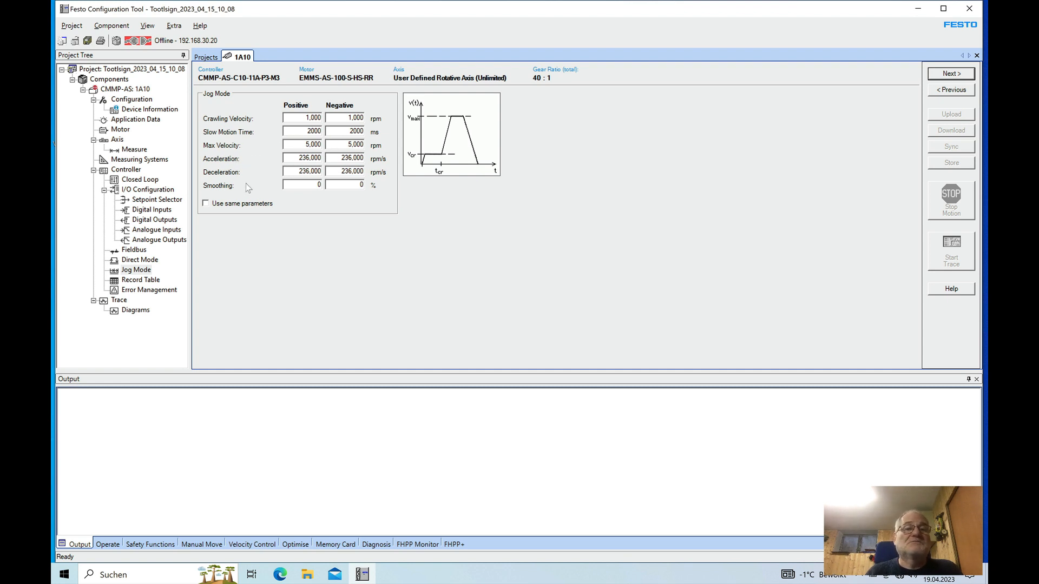
pyautogui.moveTo(499, 200)
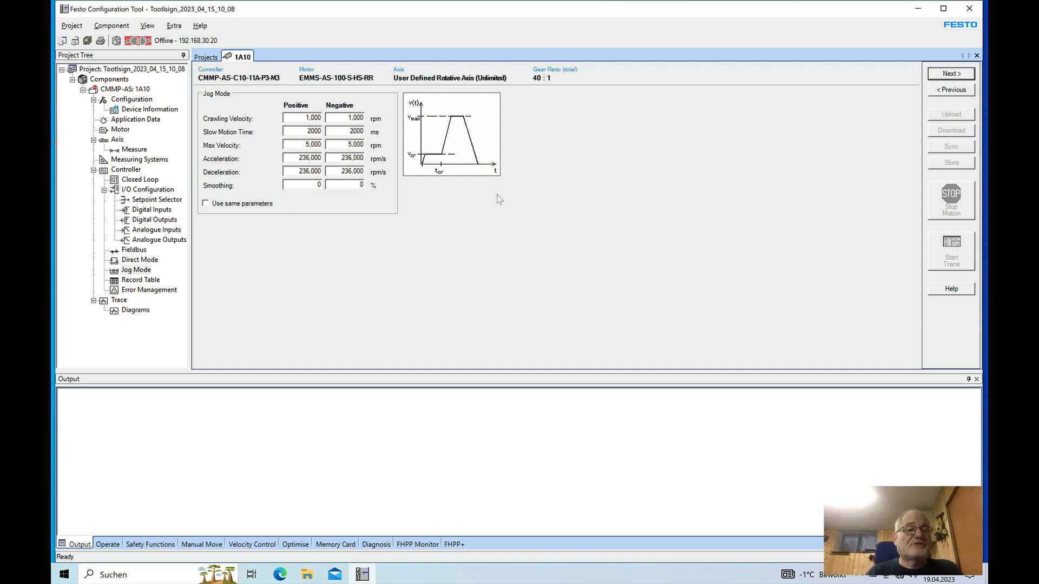
pyautogui.moveTo(949, 96)
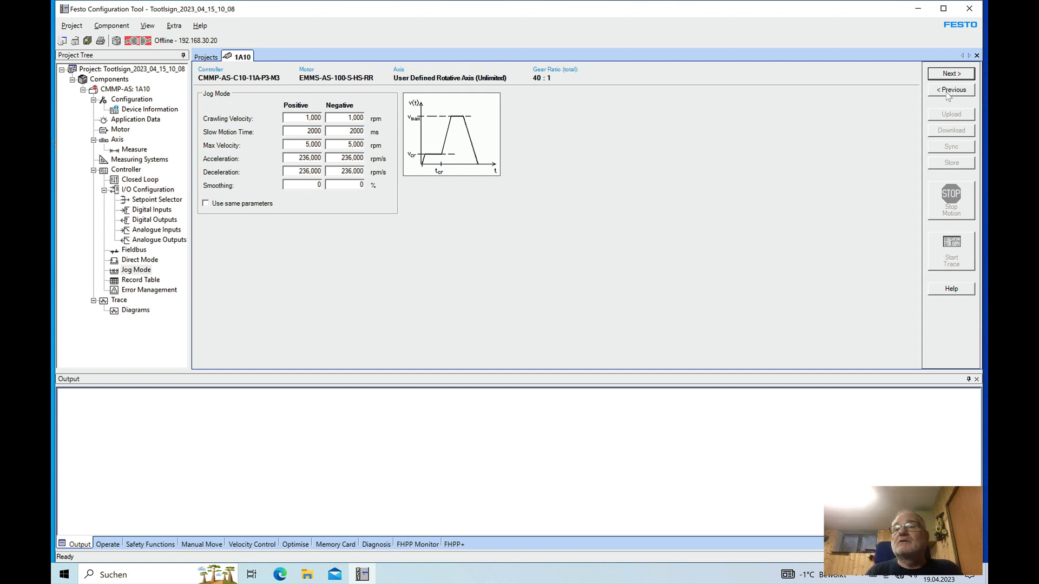
pyautogui.moveTo(476, 266)
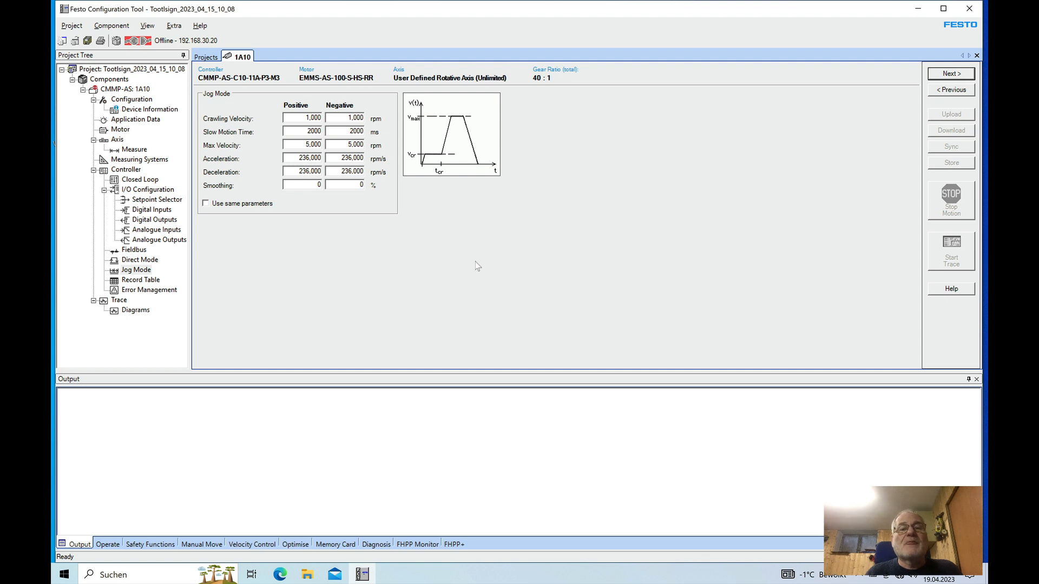
pyautogui.moveTo(330, 273)
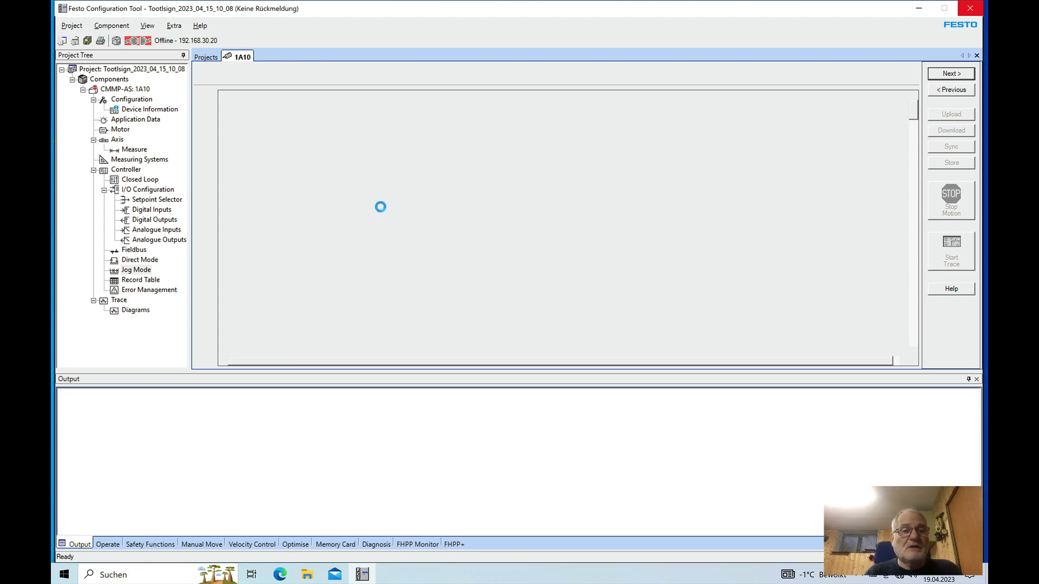
# - Show the Record Table and scroll between records 105–120 and row 20
pyautogui.click(140, 279)
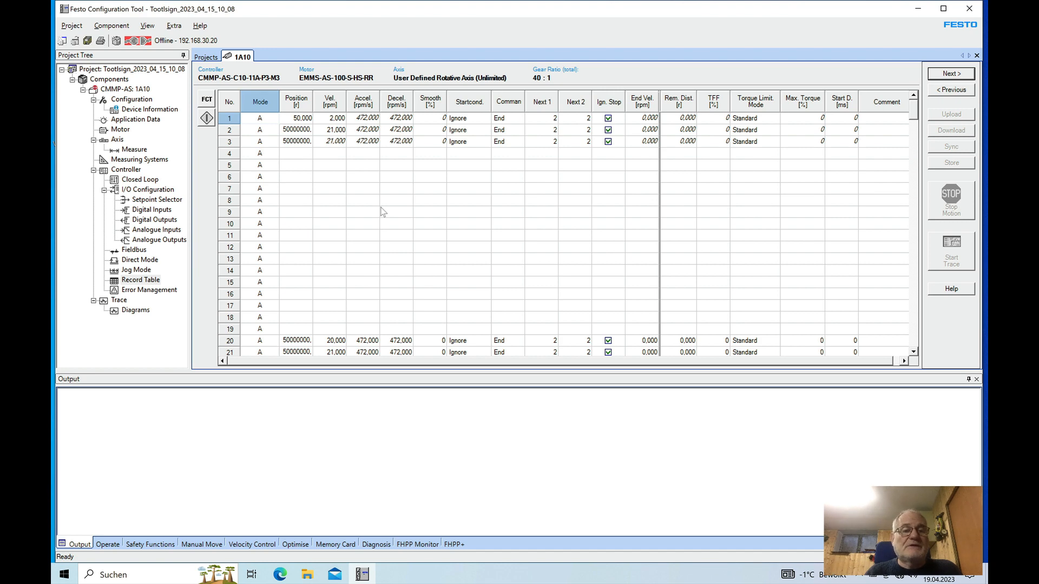
pyautogui.moveTo(932, 125)
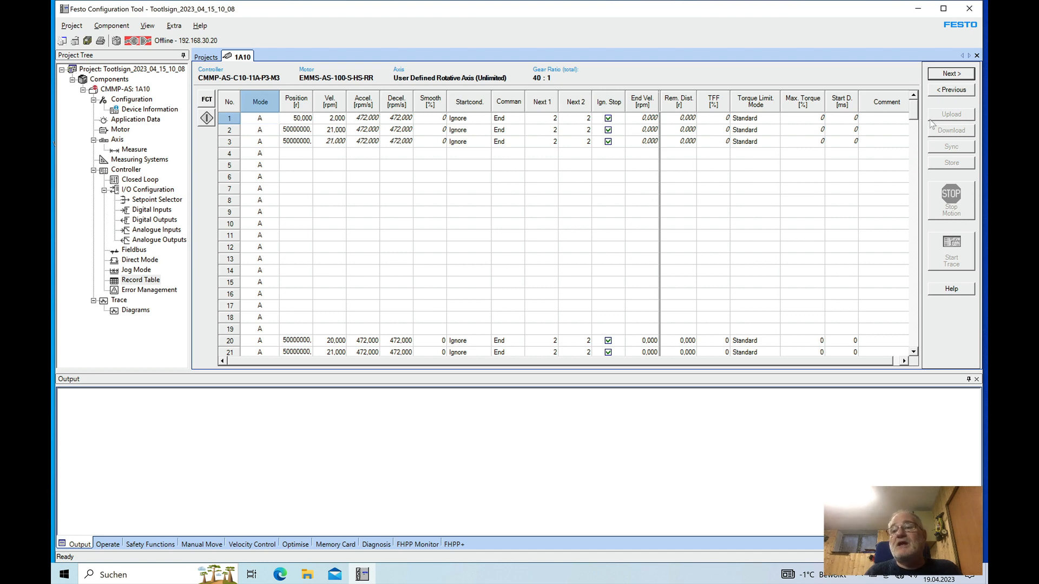
pyautogui.scroll(-3)
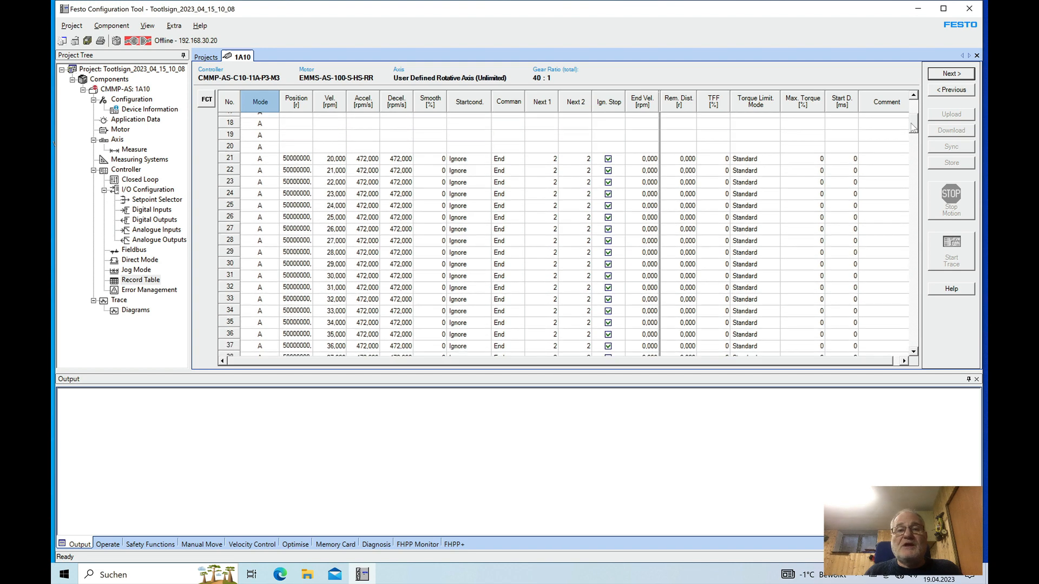
pyautogui.scroll(3)
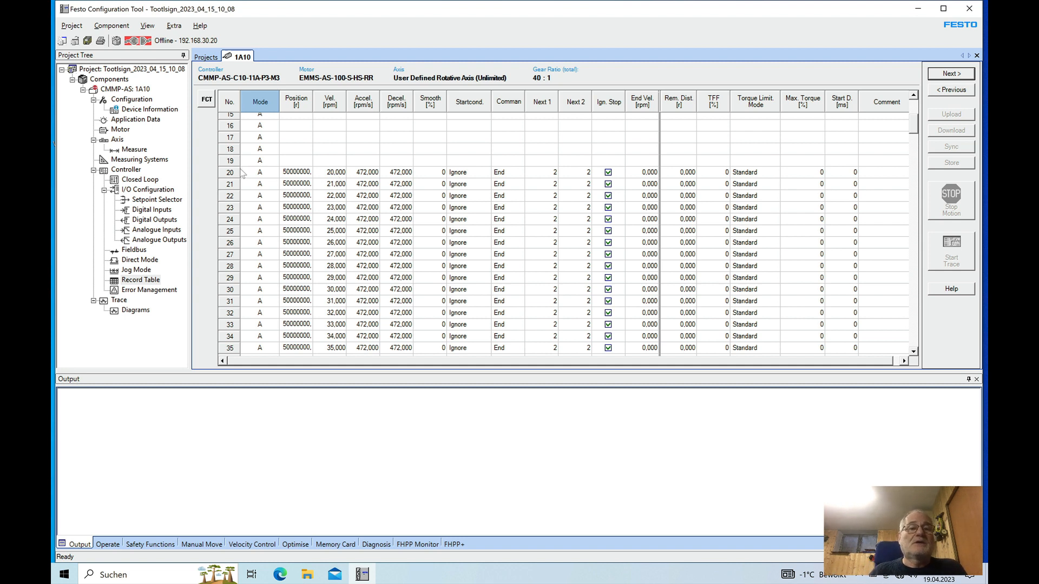
pyautogui.moveTo(920, 118)
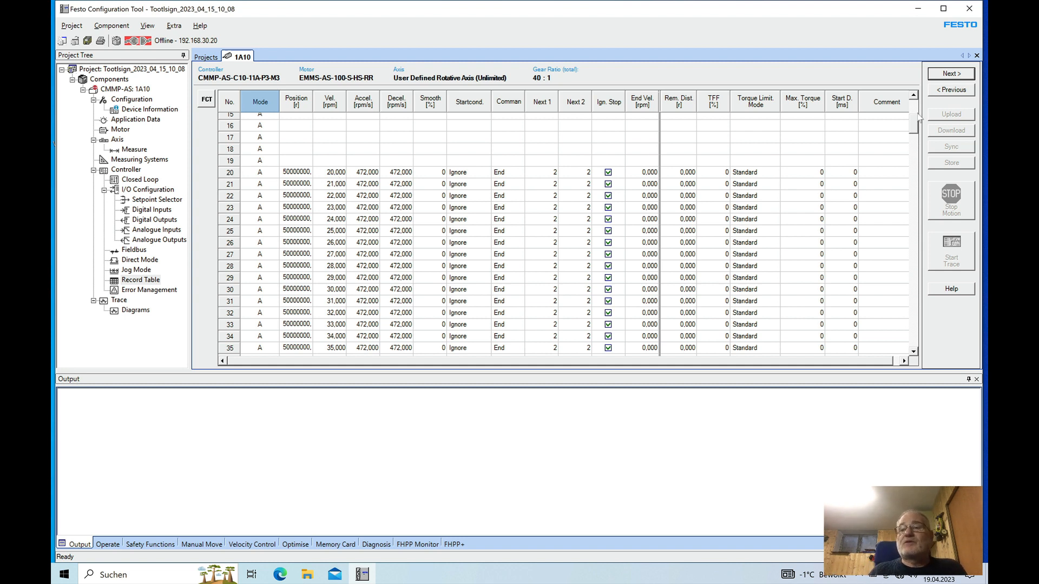
pyautogui.scroll(-3)
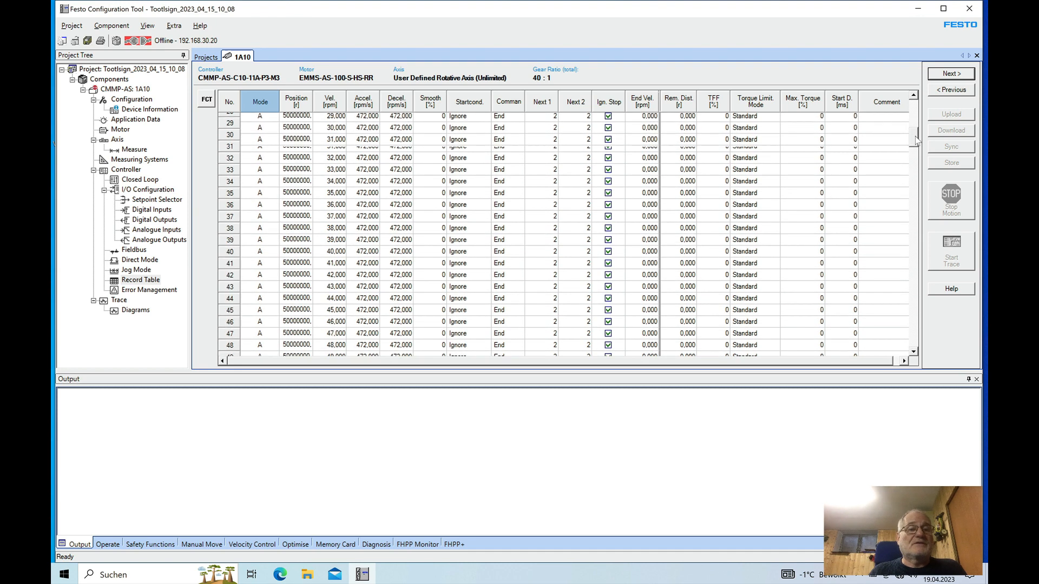
pyautogui.scroll(-3)
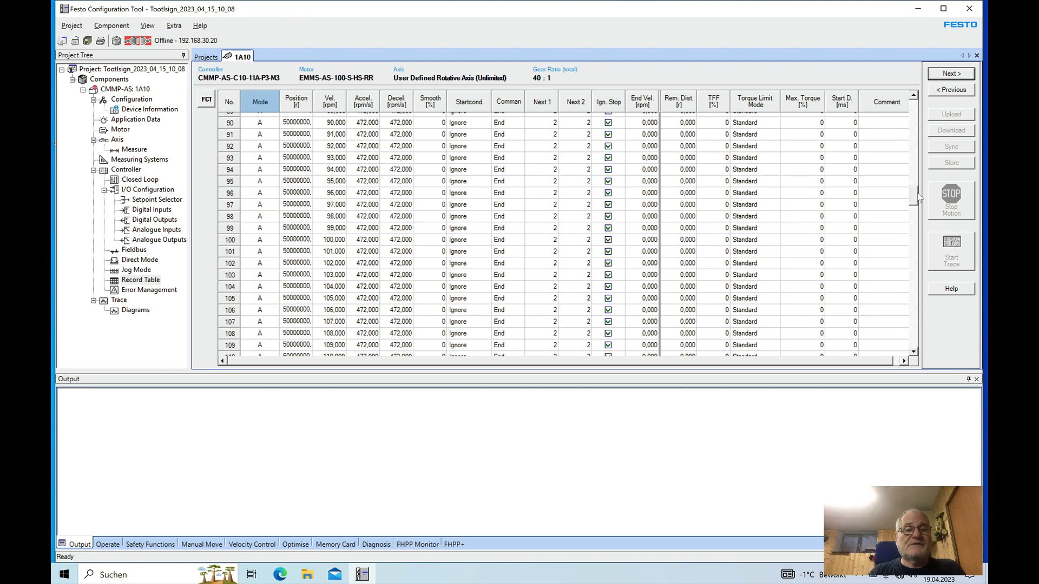
pyautogui.scroll(-3)
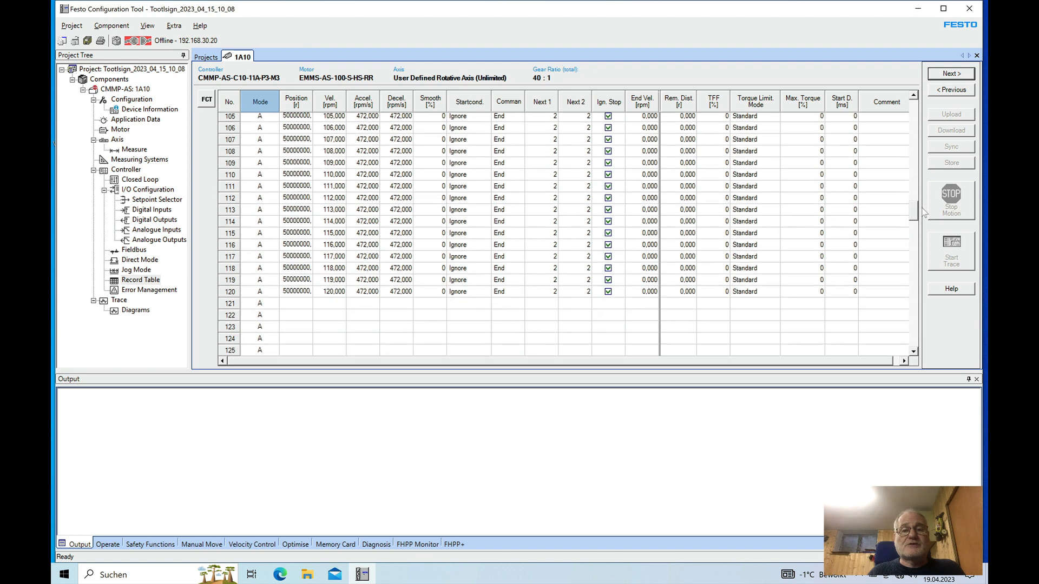
pyautogui.scroll(3)
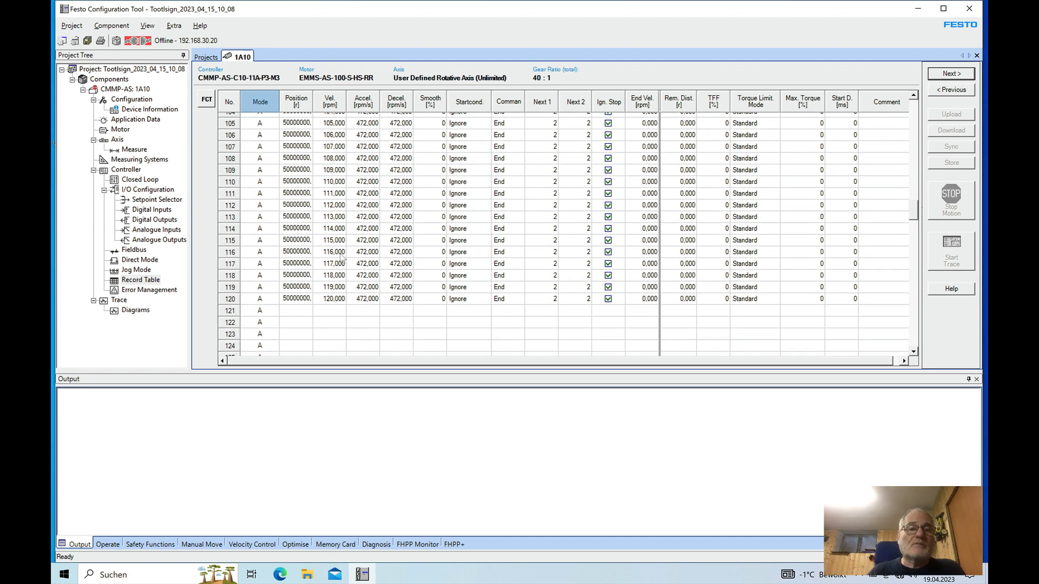
pyautogui.moveTo(317, 296)
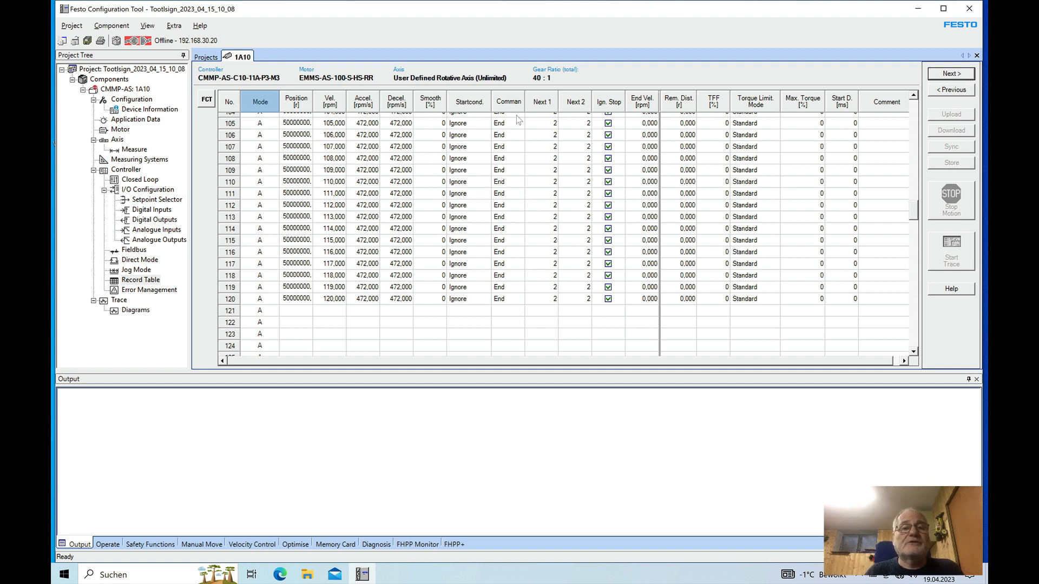
pyautogui.moveTo(937, 200)
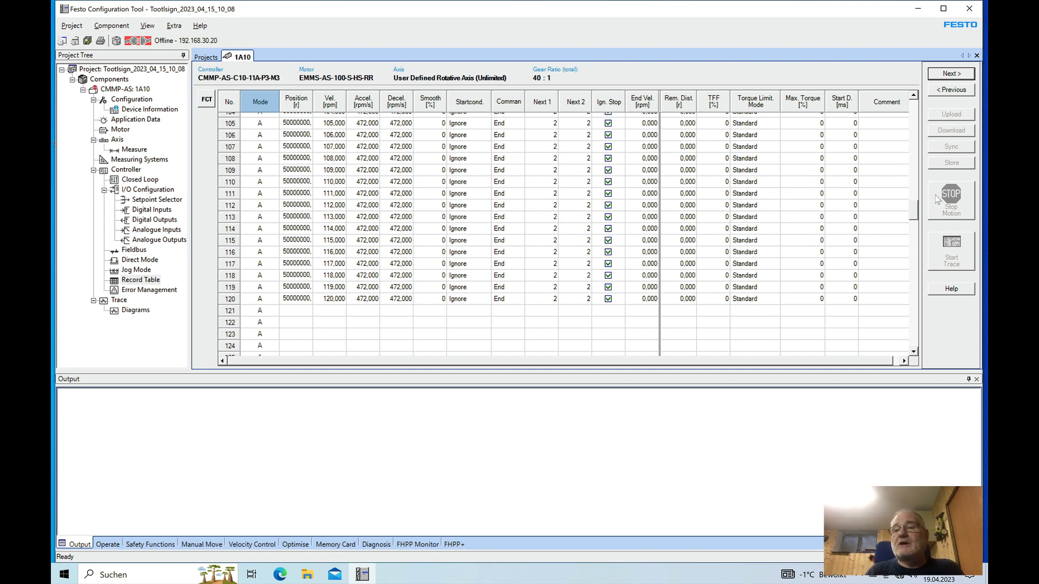
pyautogui.scroll(3)
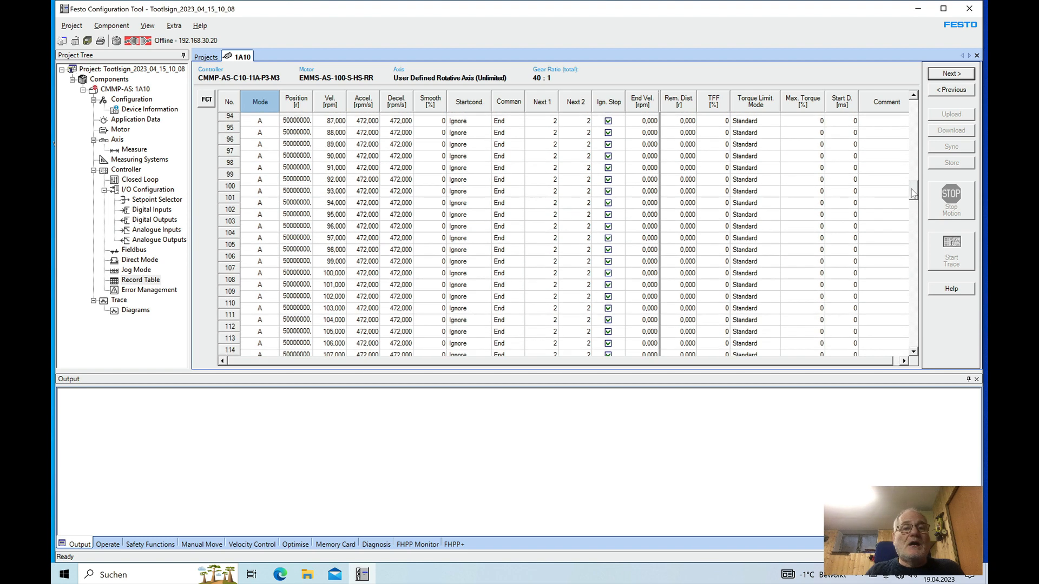
pyautogui.scroll(3)
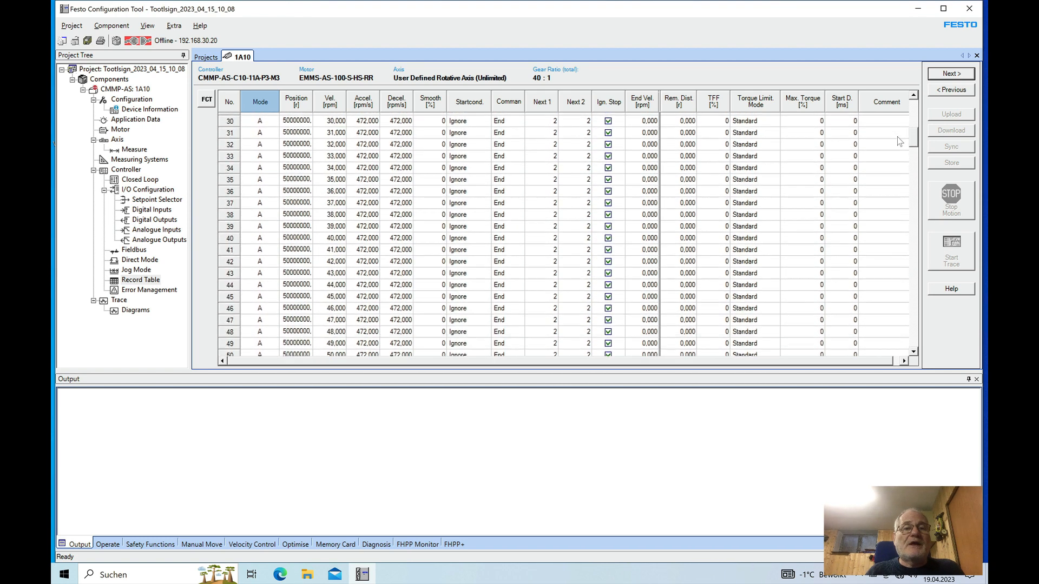
pyautogui.scroll(3)
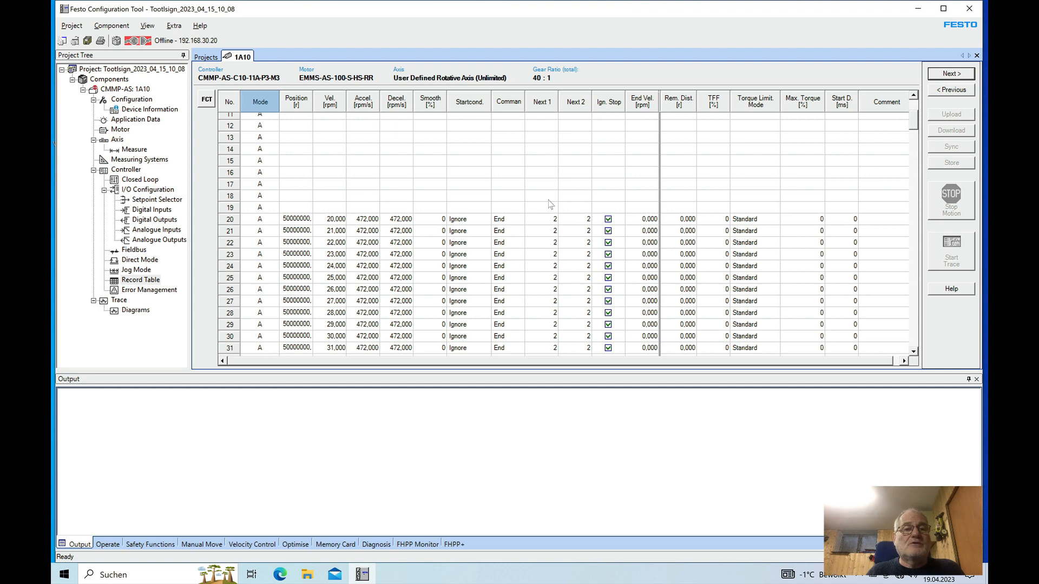
# - Bring up record 20's detailed view: velocity 20,000 rpm, acceleration/deceleration 472,000 rpm/s
pyautogui.click(329, 219)
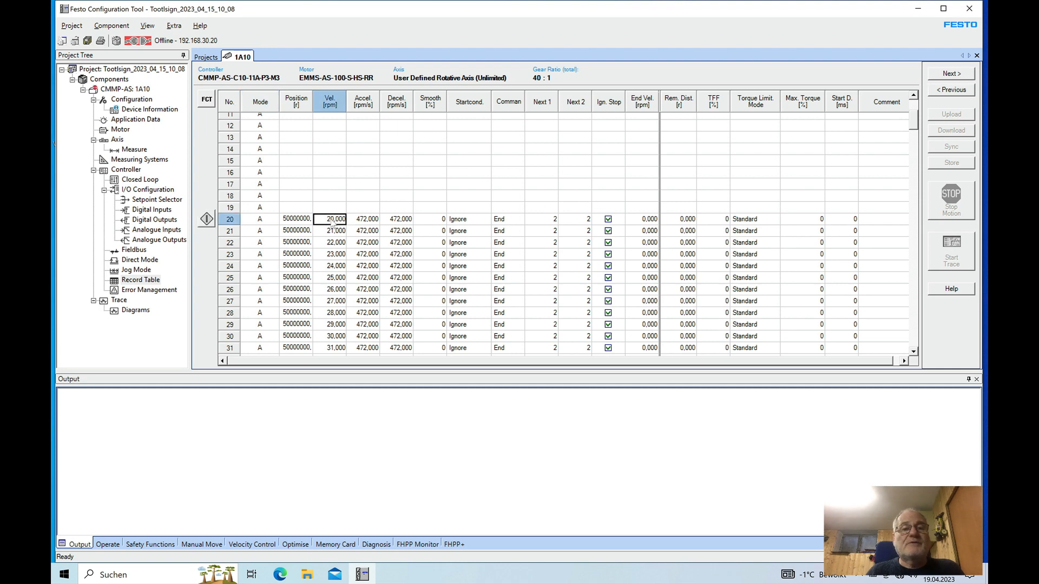
pyautogui.doubleClick(334, 219)
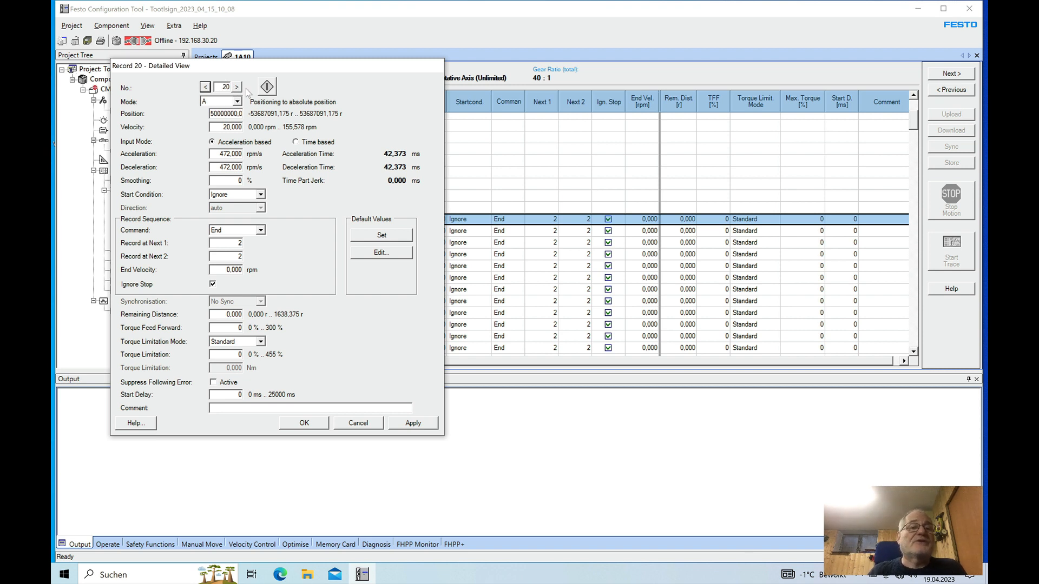
pyautogui.moveTo(137, 127)
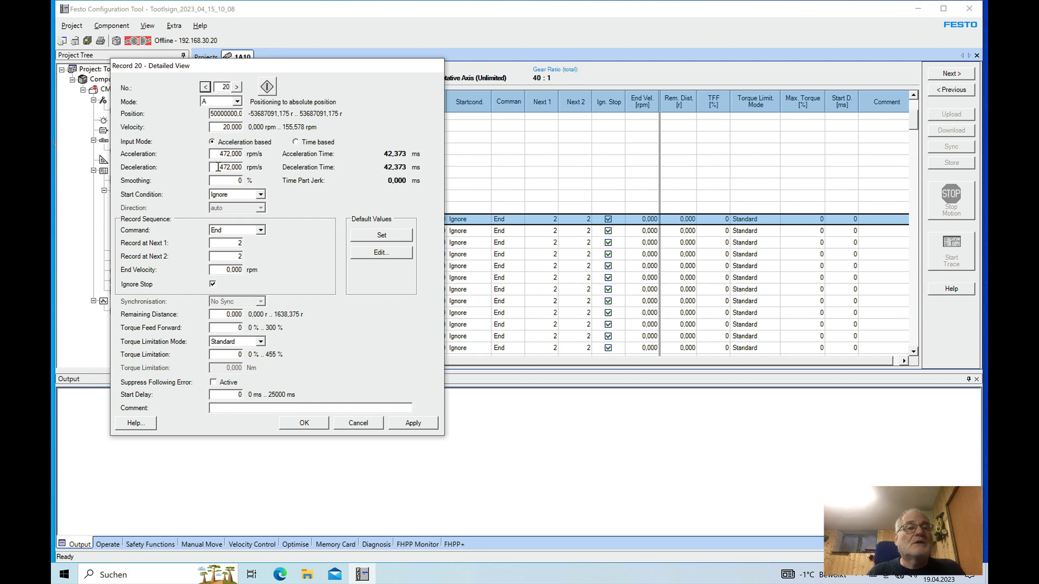
pyautogui.moveTo(192, 160)
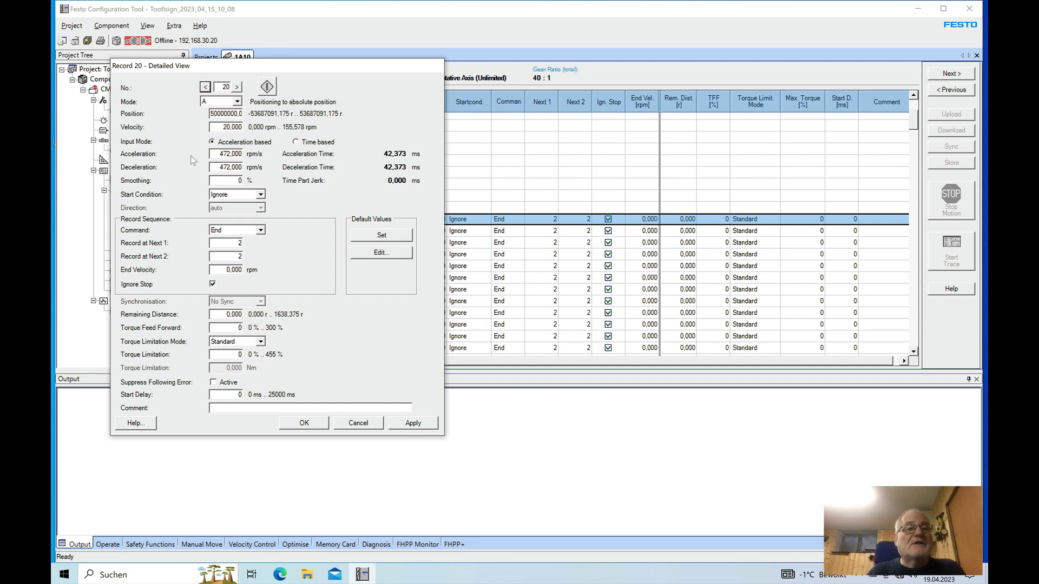
pyautogui.moveTo(211, 163)
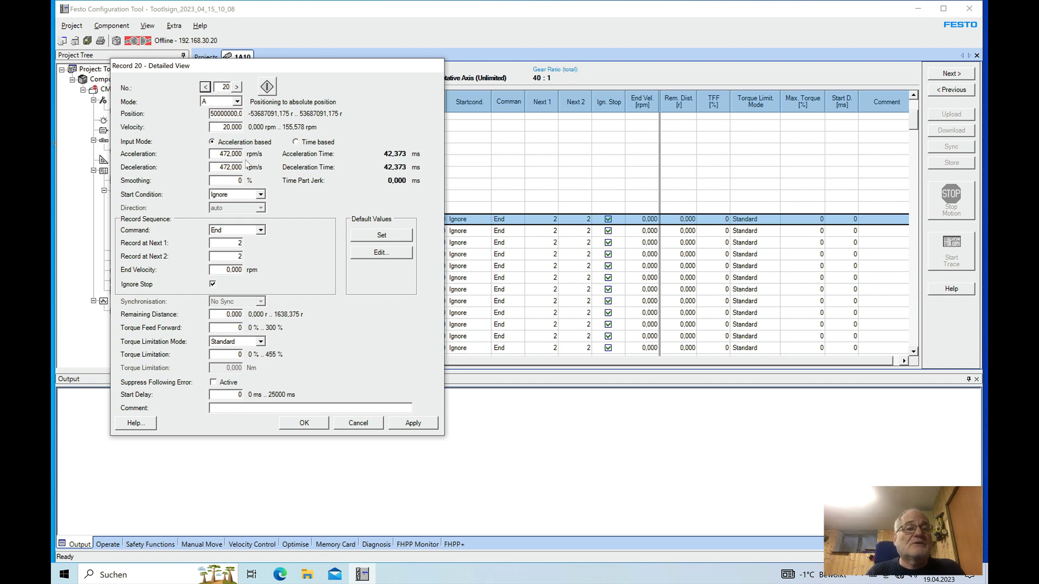
pyautogui.moveTo(237, 199)
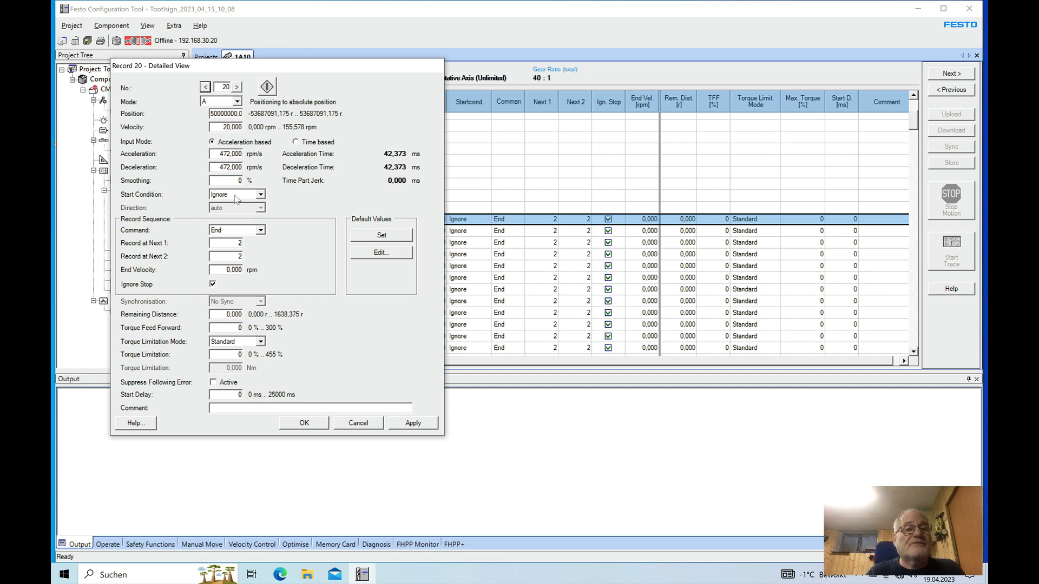
pyautogui.moveTo(279, 204)
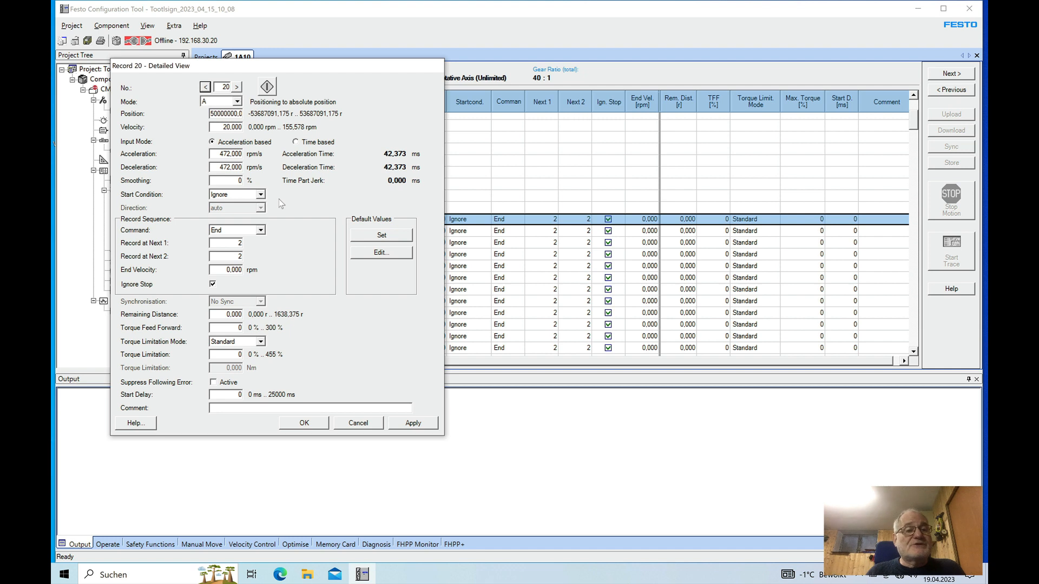
pyautogui.moveTo(275, 225)
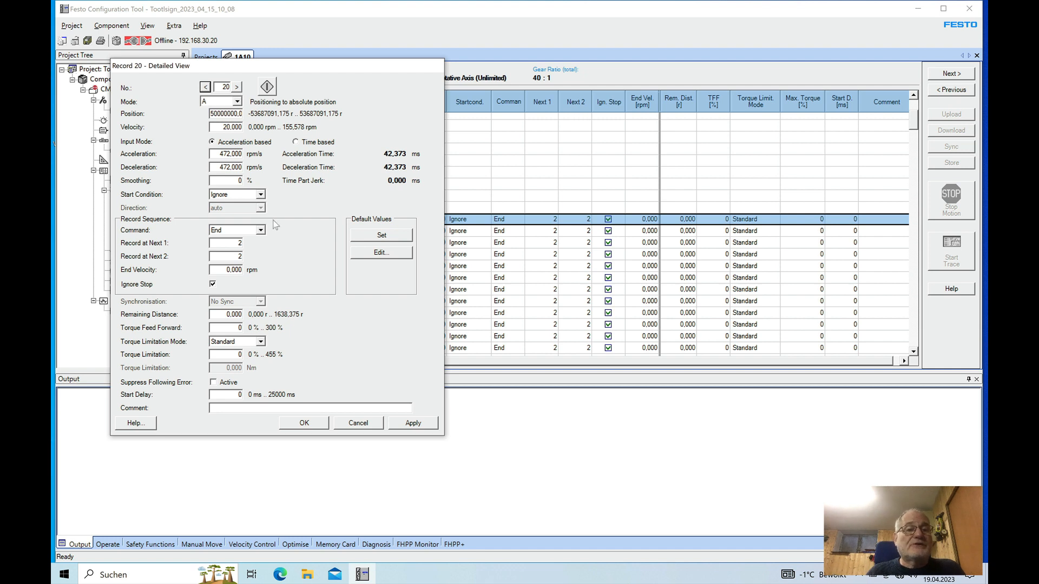
pyautogui.moveTo(288, 265)
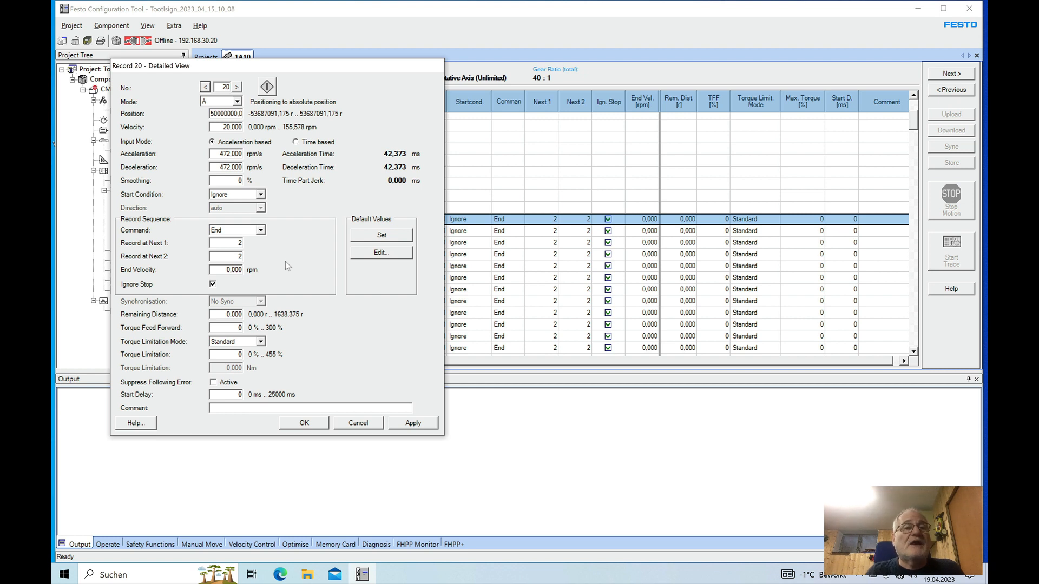
pyautogui.moveTo(340, 295)
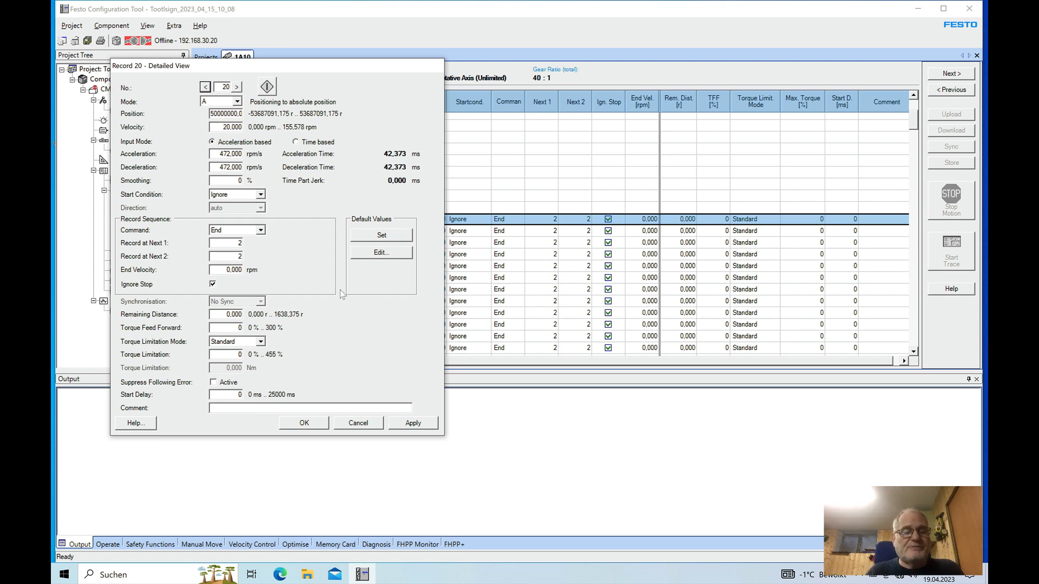
pyautogui.moveTo(298, 238)
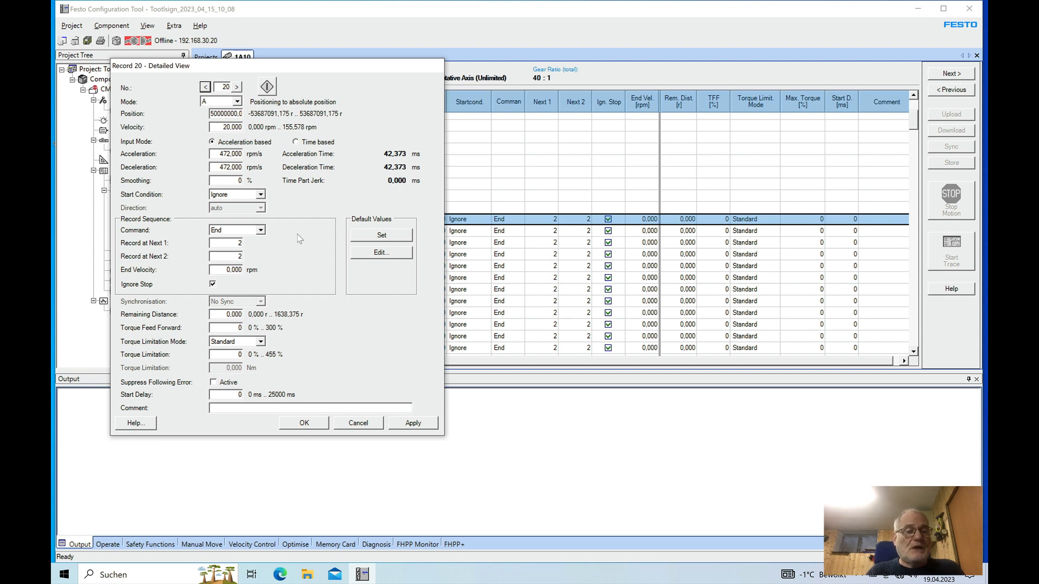
pyautogui.moveTo(421, 357)
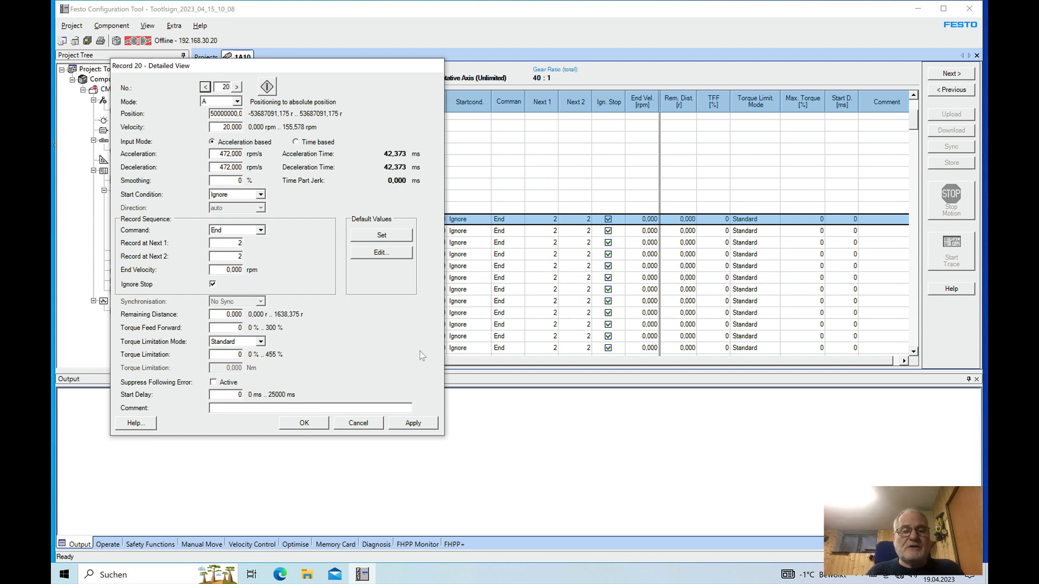
pyautogui.moveTo(358, 423)
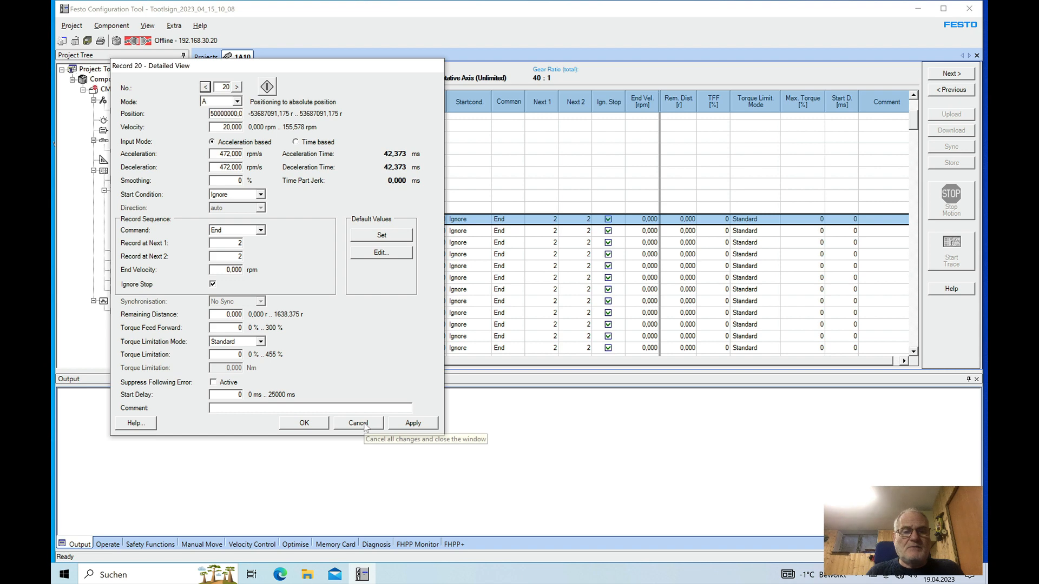
# - Cancel record 20's detailed view, discarding changes and returning to the record table (records 11–31)
pyautogui.click(358, 424)
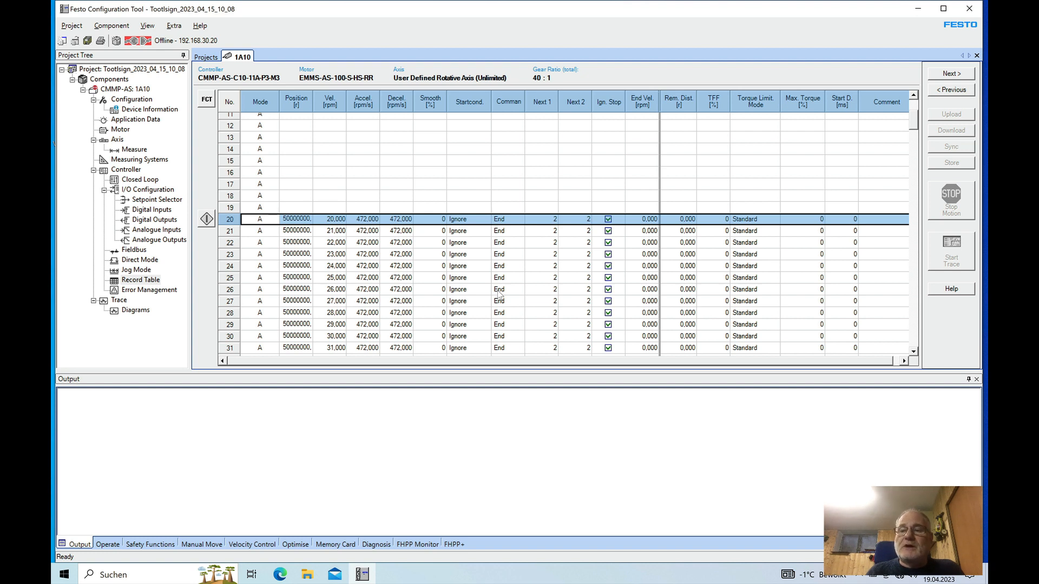
pyautogui.moveTo(481, 286)
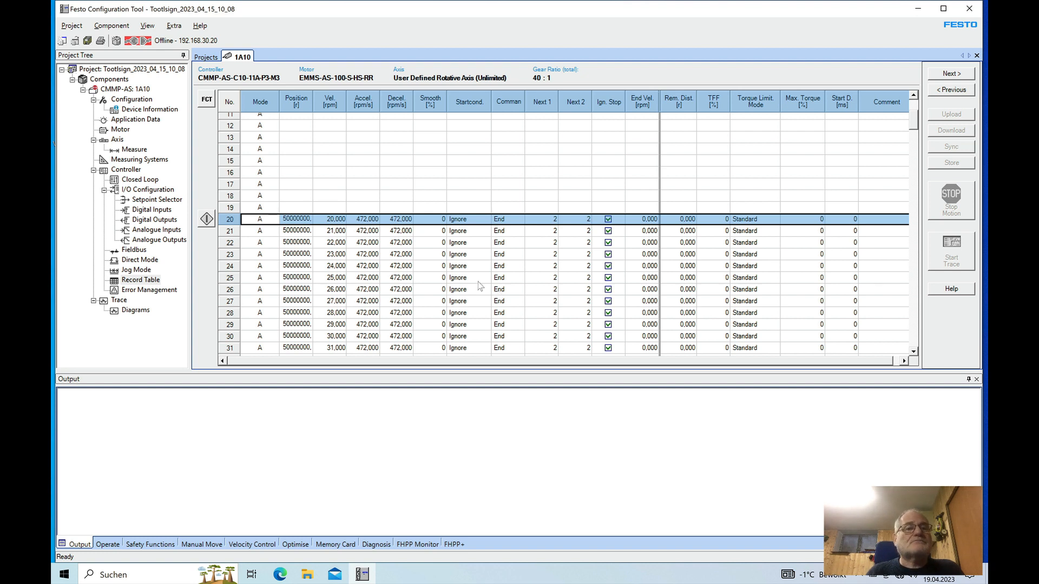
pyautogui.moveTo(489, 267)
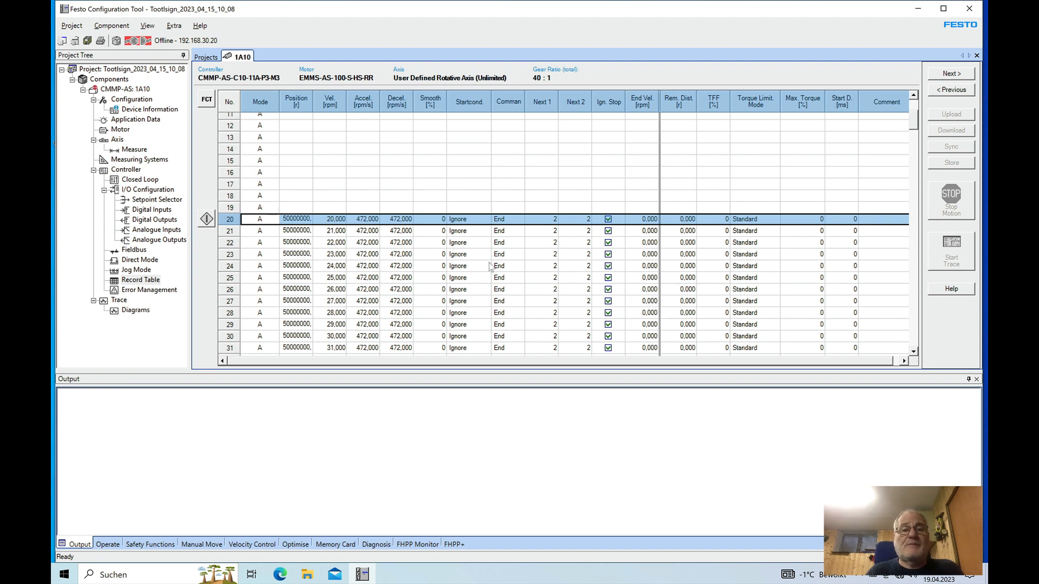
pyautogui.moveTo(432, 236)
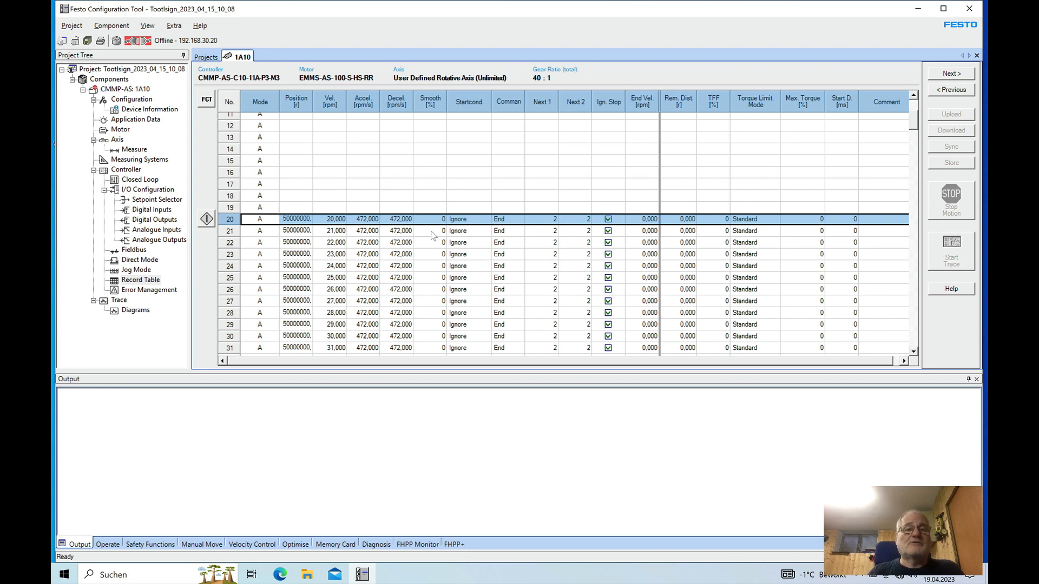